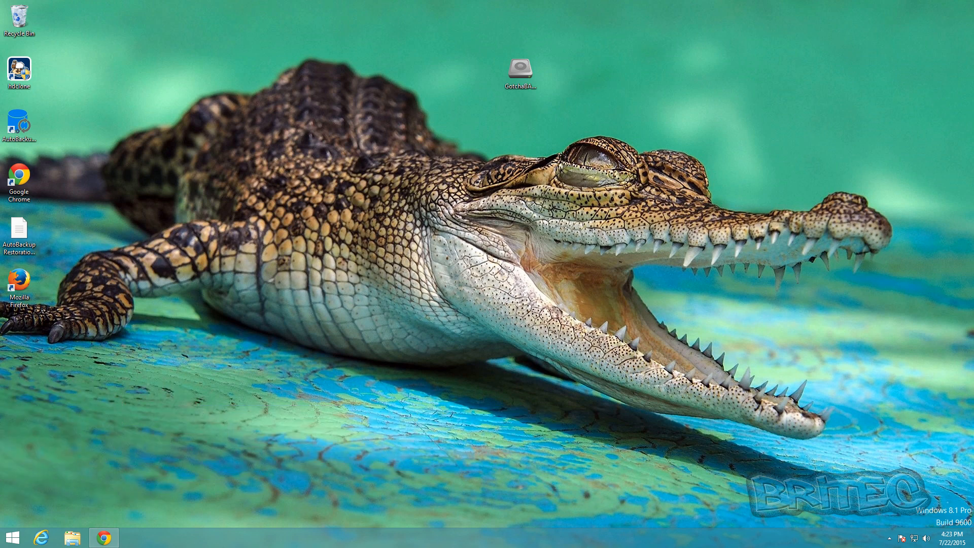
pyautogui.moveTo(405, 325)
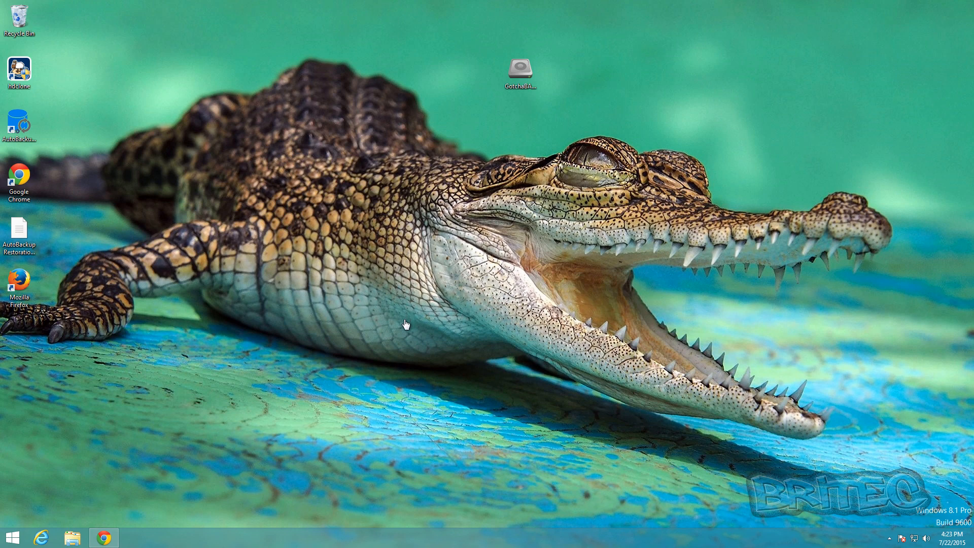
pyautogui.moveTo(183, 472)
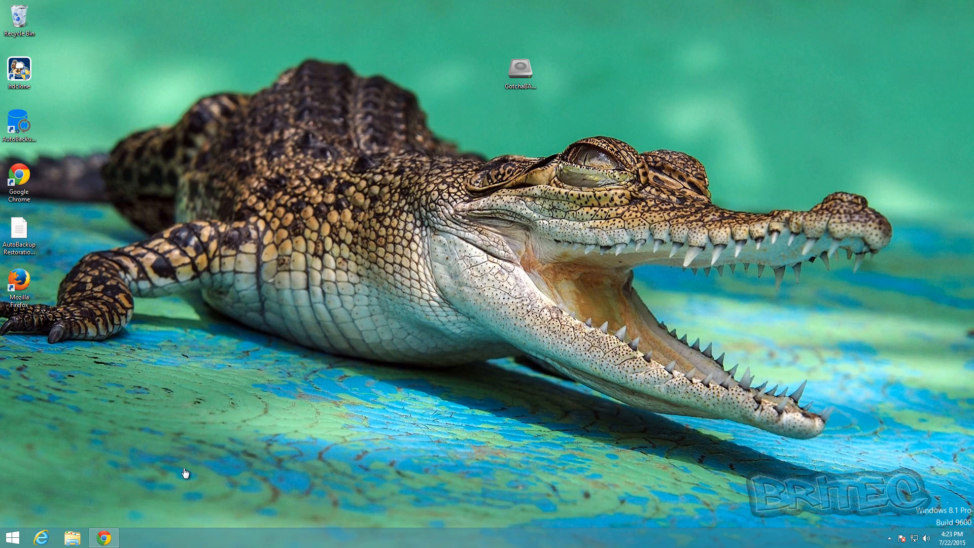
pyautogui.moveTo(103, 536)
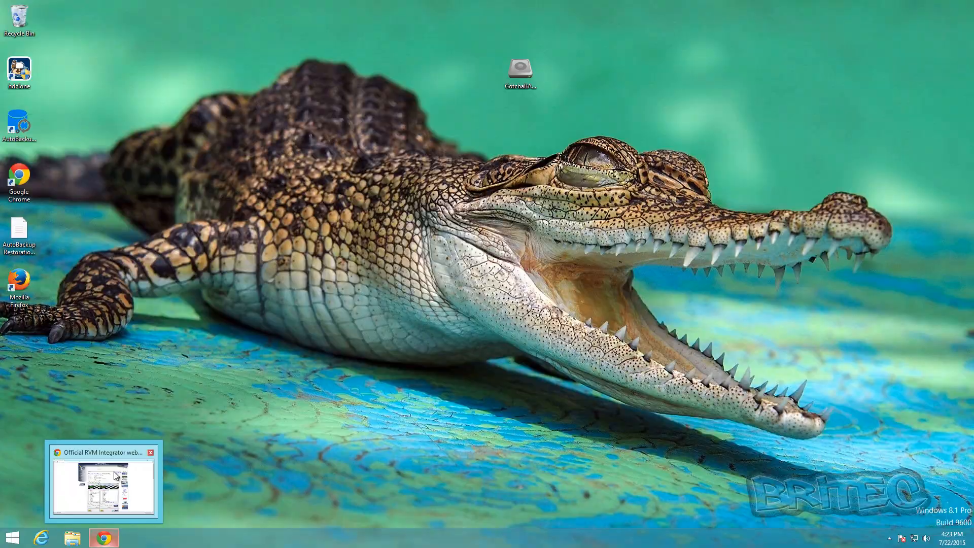
# Bring Chrome forward and scroll the Gotcha! Data Backup page down to its list of backup items
pyautogui.click(101, 481)
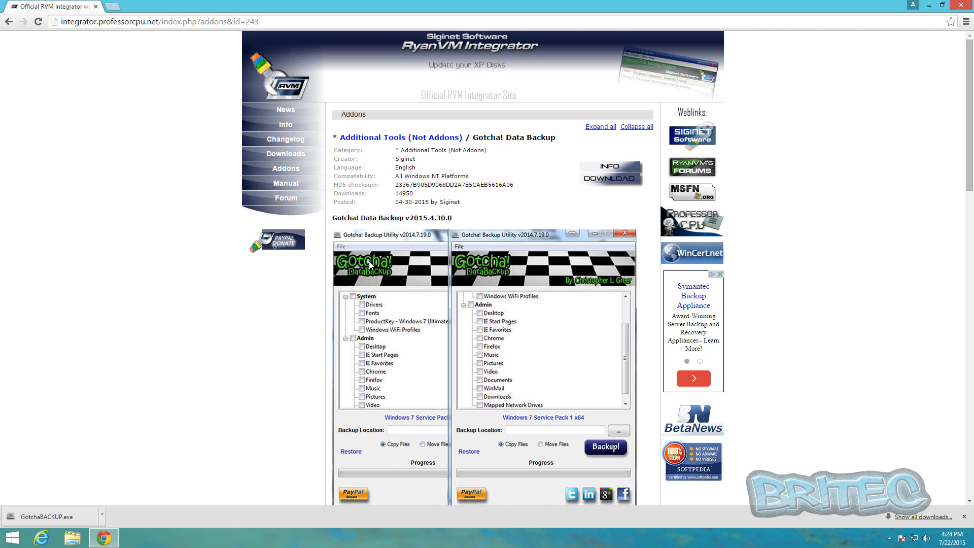
pyautogui.scroll(-3)
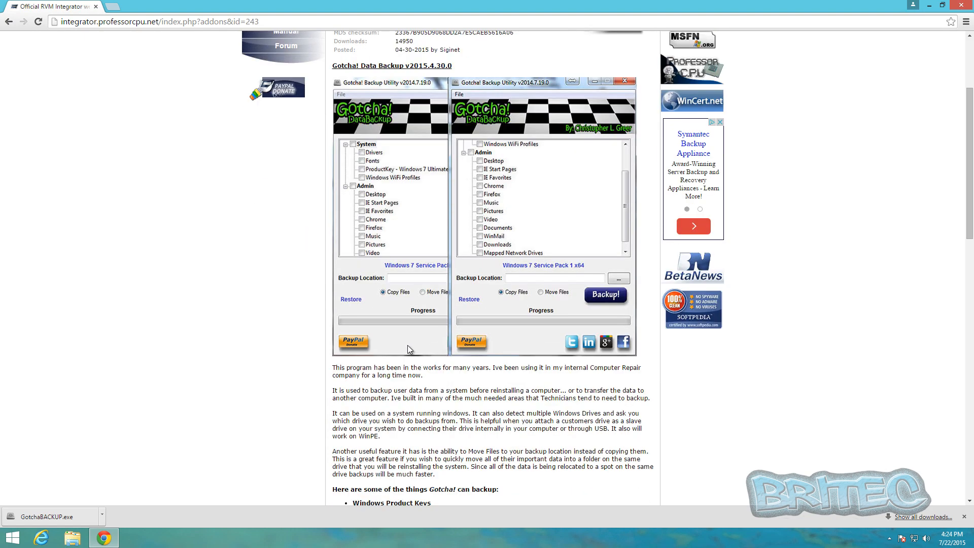
pyautogui.scroll(-3)
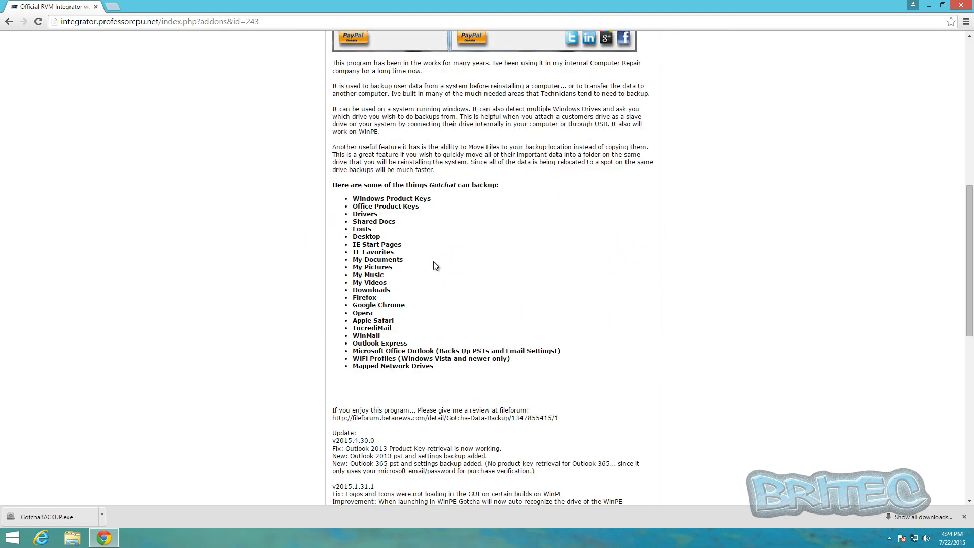
pyautogui.moveTo(478, 261)
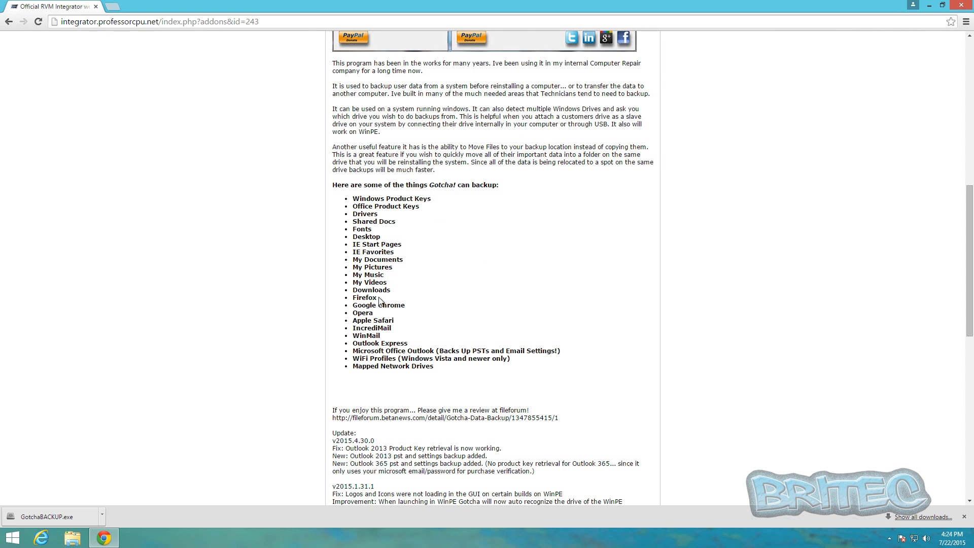
pyautogui.moveTo(346, 334)
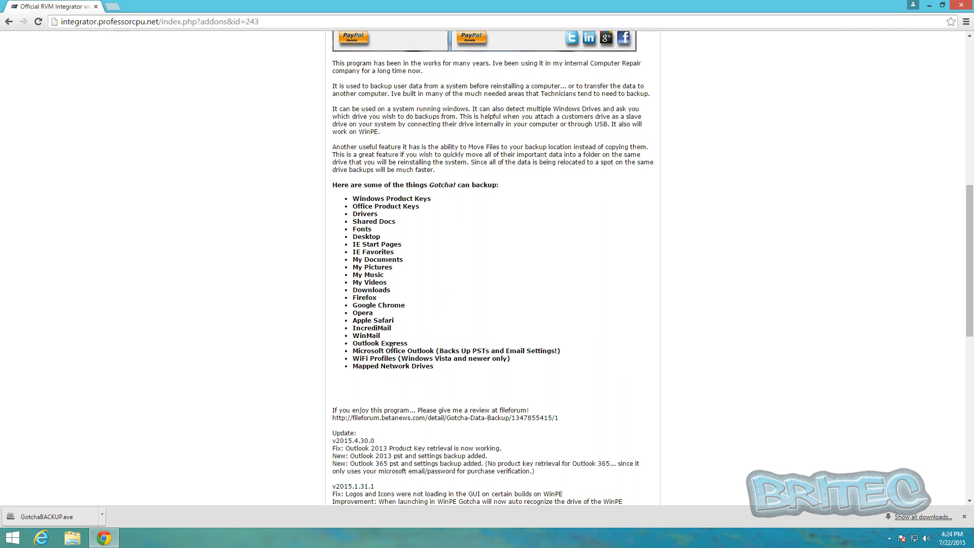
pyautogui.moveTo(344, 377)
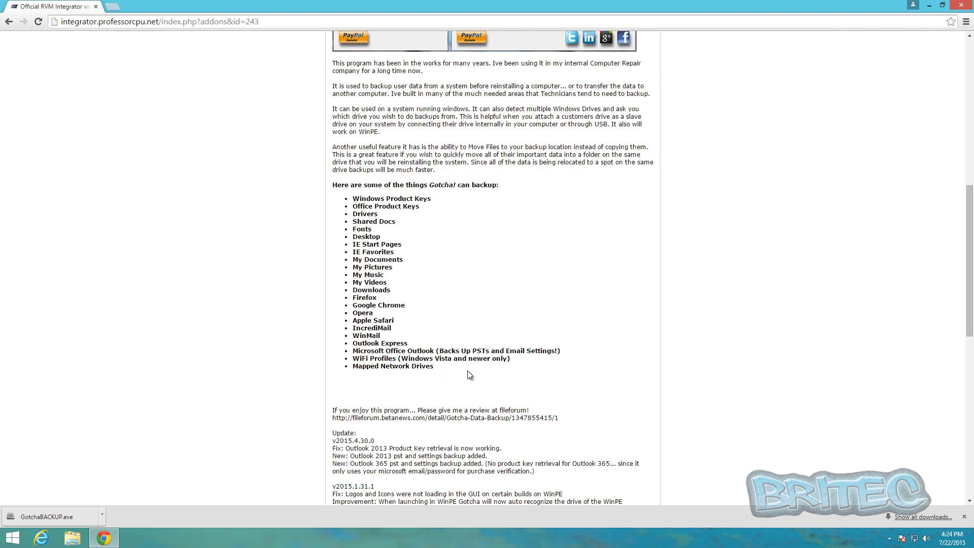
pyautogui.moveTo(501, 387)
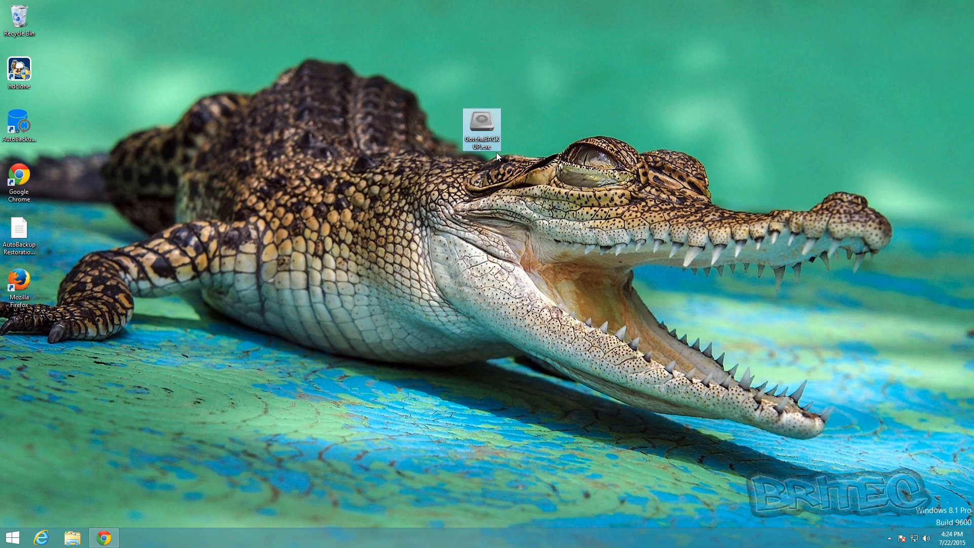
# Launch the GotchaBACKUP desktop icon with Run as administrator so its main window appears
pyautogui.rightClick(482, 126)
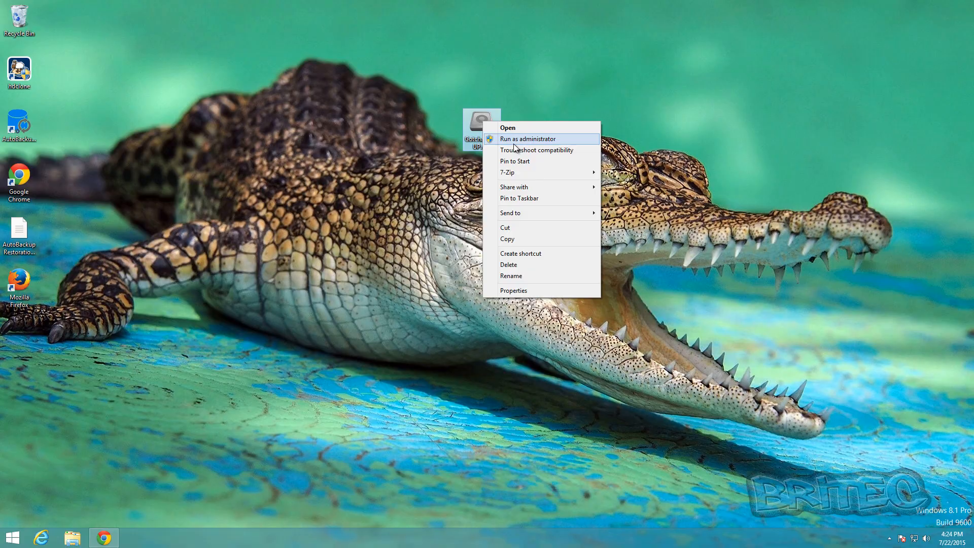
pyautogui.click(527, 139)
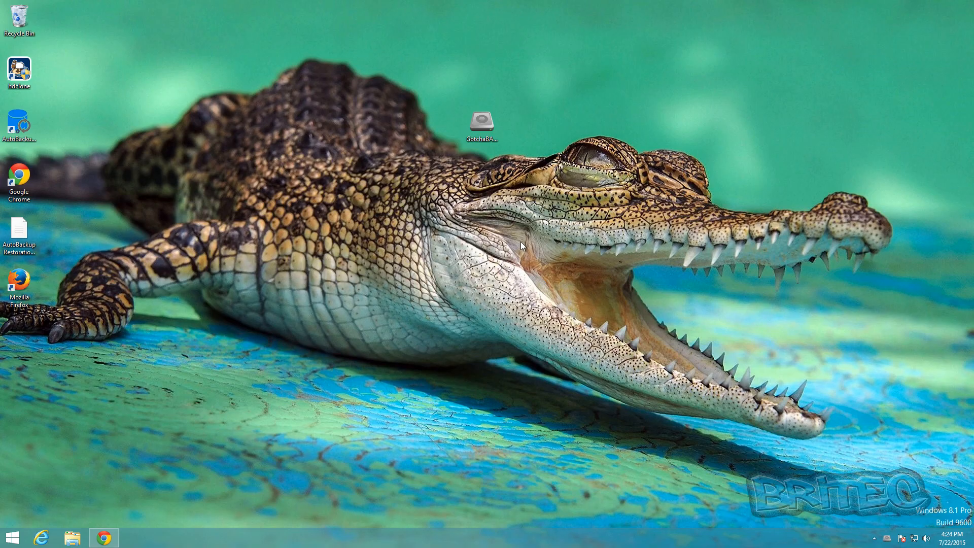
pyautogui.doubleClick(480, 120)
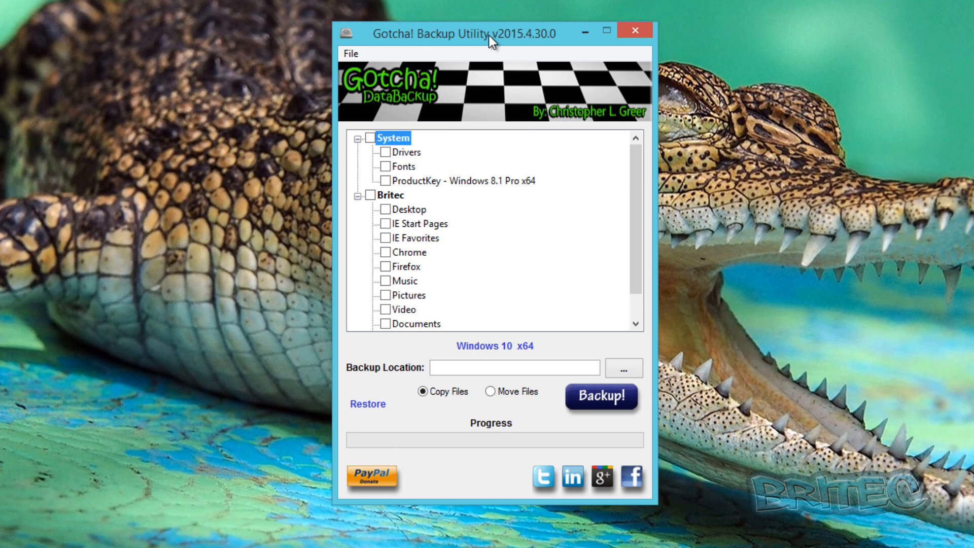
pyautogui.moveTo(444, 347)
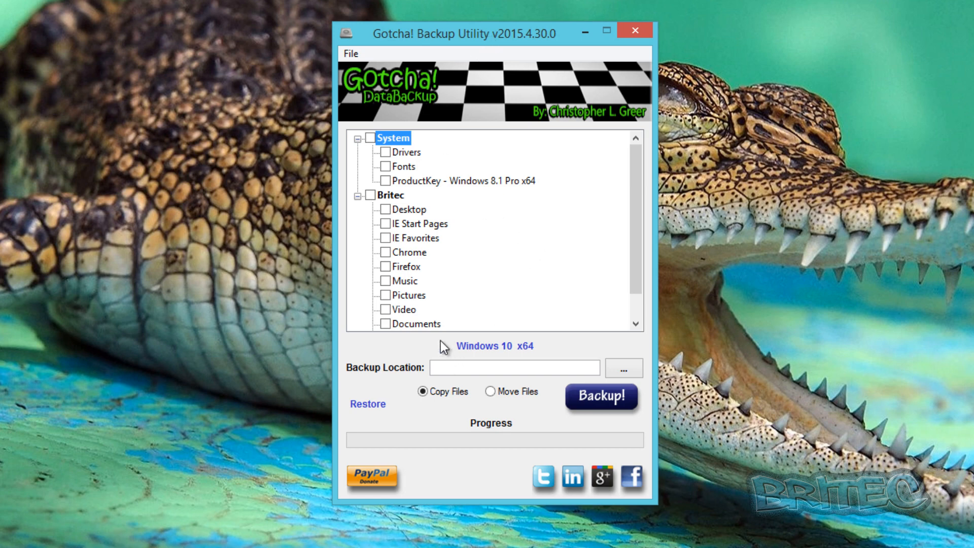
pyautogui.moveTo(479, 145)
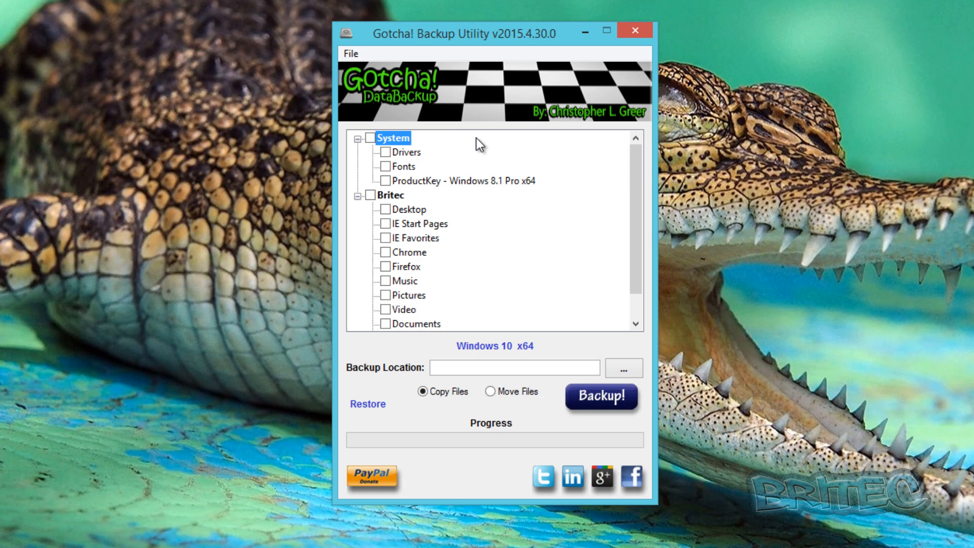
pyautogui.moveTo(553, 124)
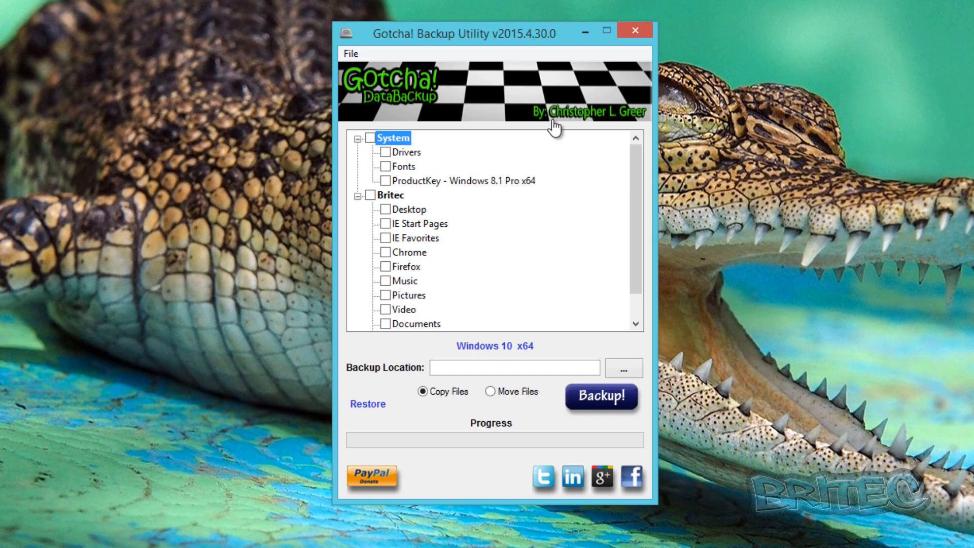
pyautogui.moveTo(425, 164)
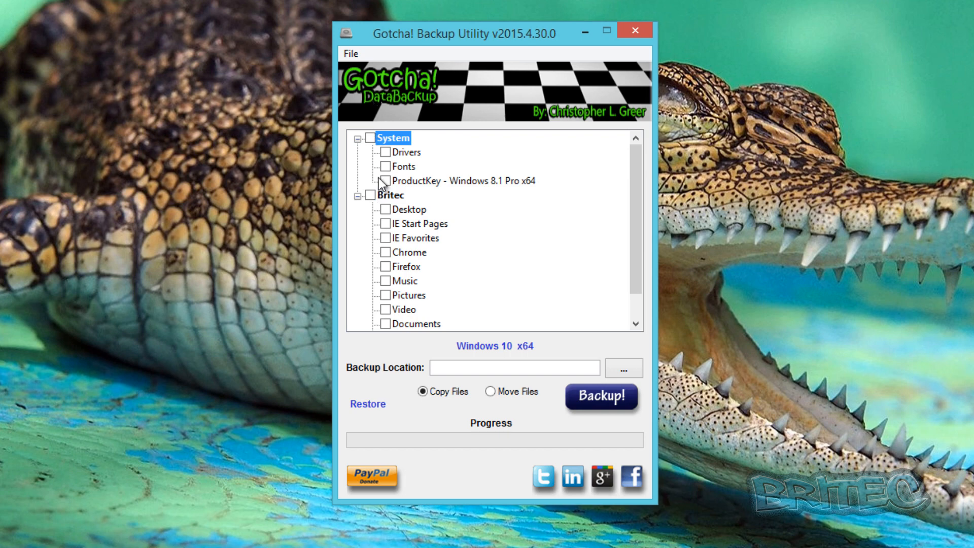
pyautogui.moveTo(396, 237)
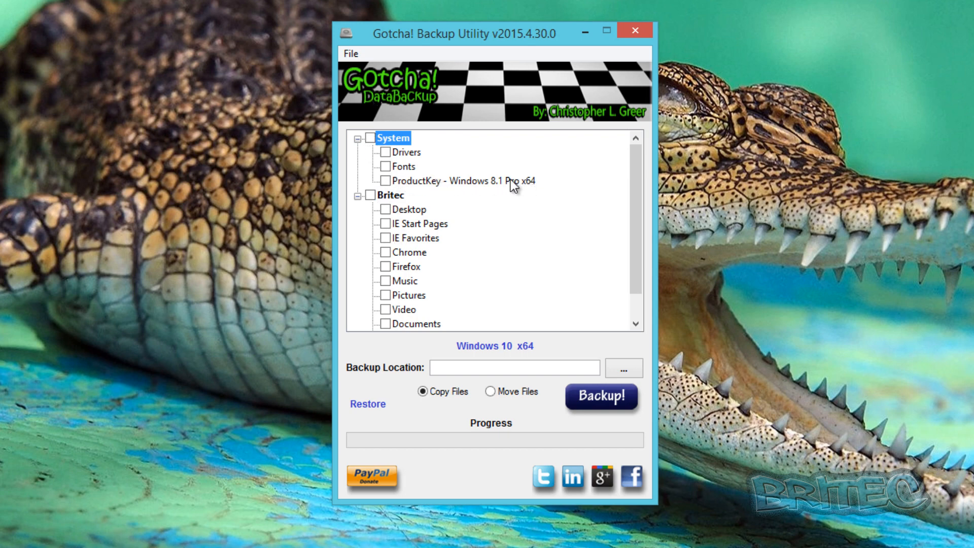
pyautogui.moveTo(366, 170)
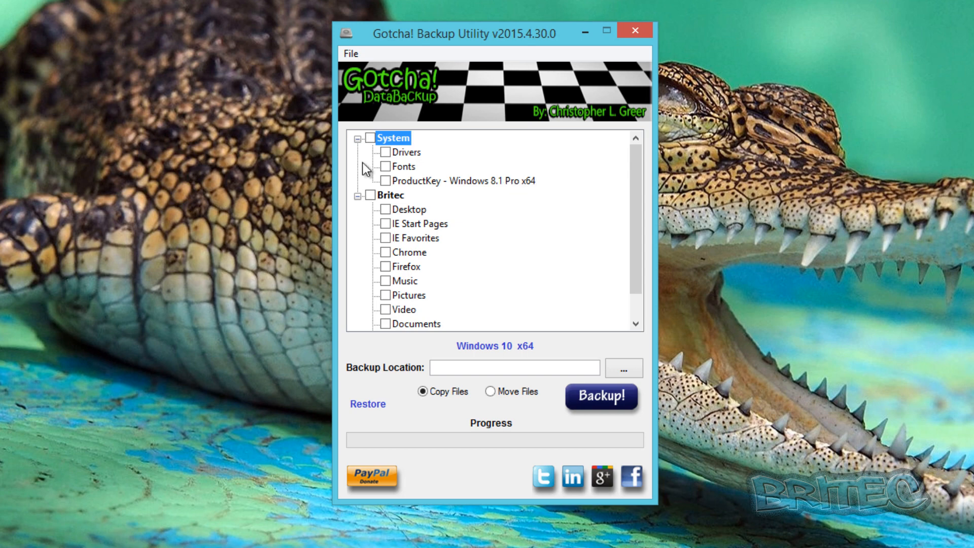
pyautogui.moveTo(396, 199)
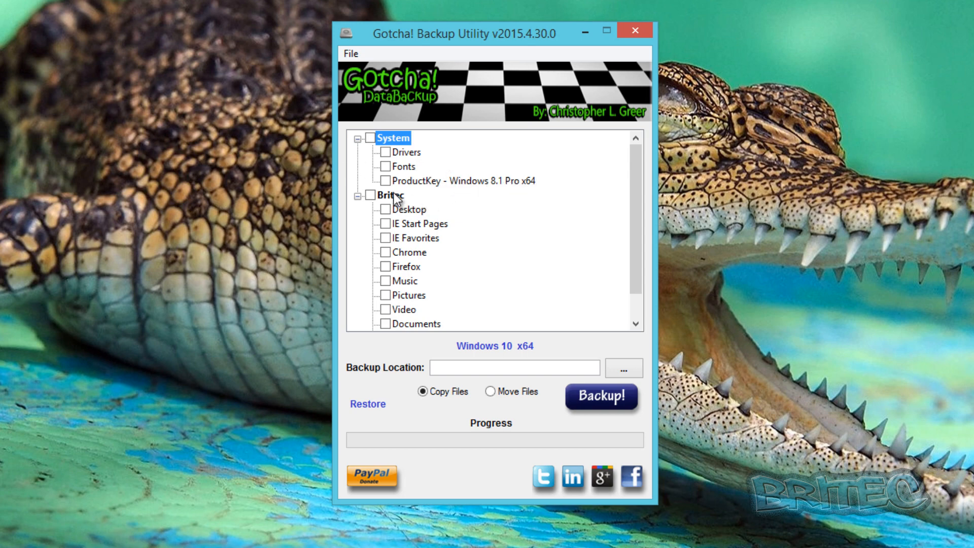
pyautogui.moveTo(359, 189)
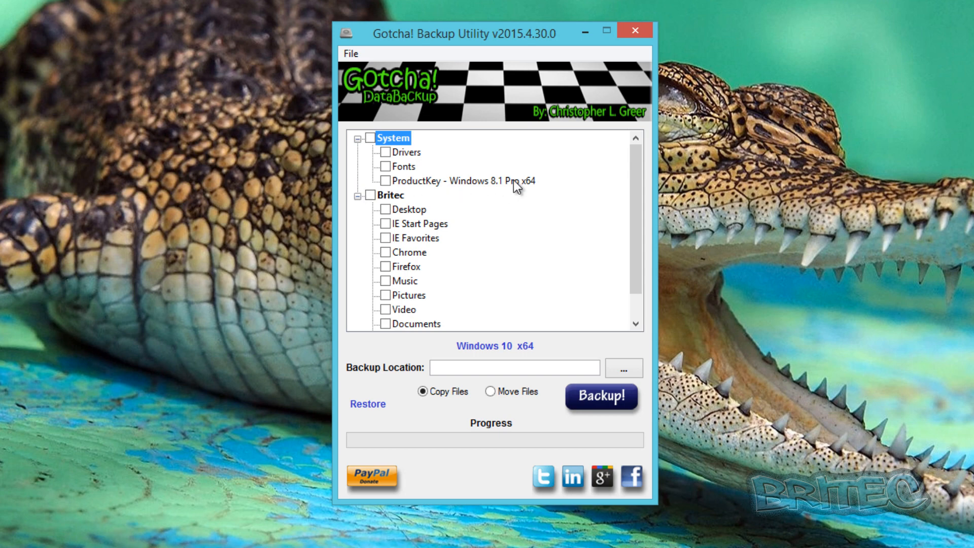
pyautogui.moveTo(412, 188)
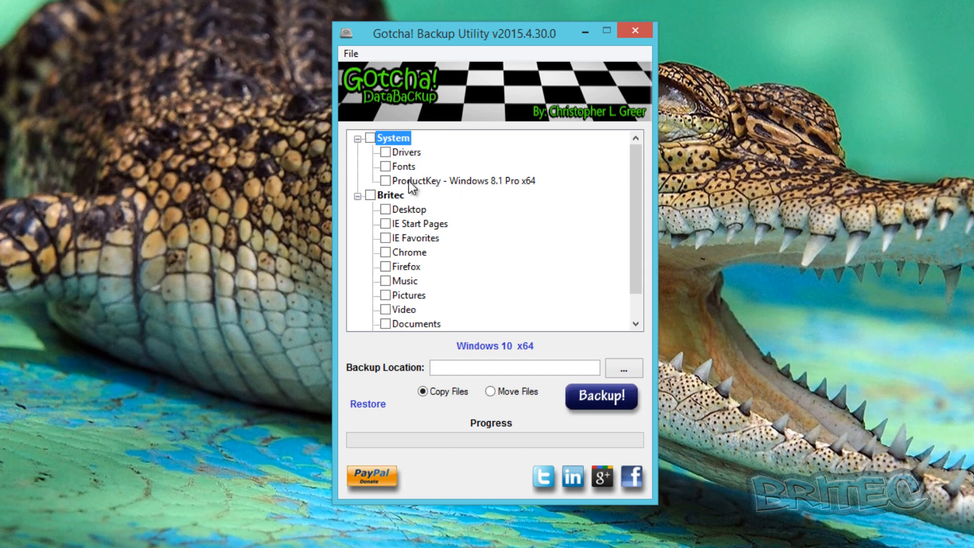
pyautogui.moveTo(404, 216)
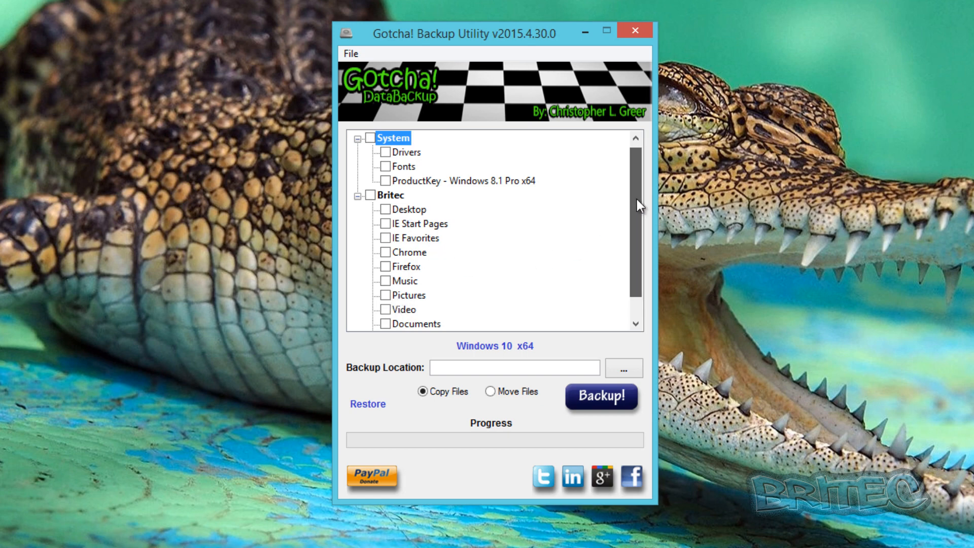
# Scroll down the item tree to see the user profile's entries, leaving everything unchecked
pyautogui.scroll(-3)
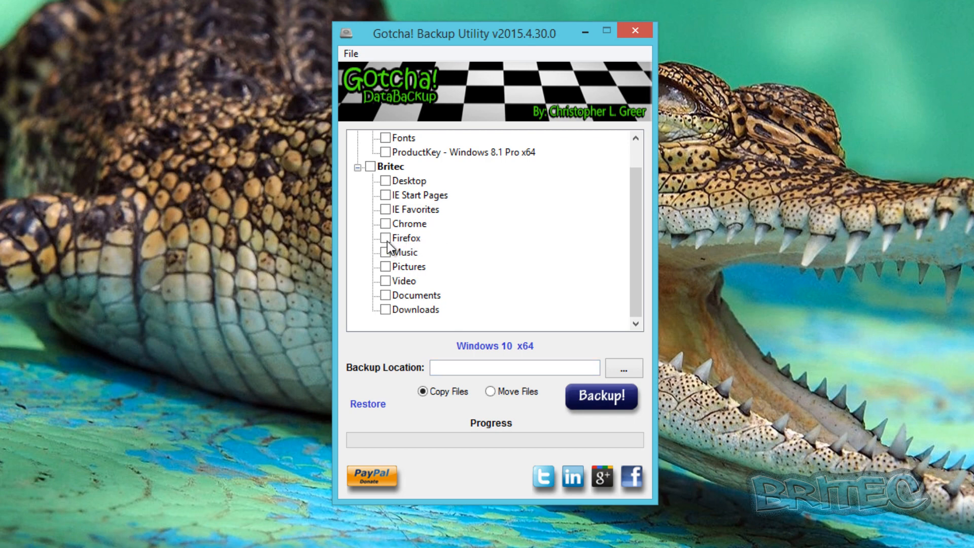
pyautogui.moveTo(410, 249)
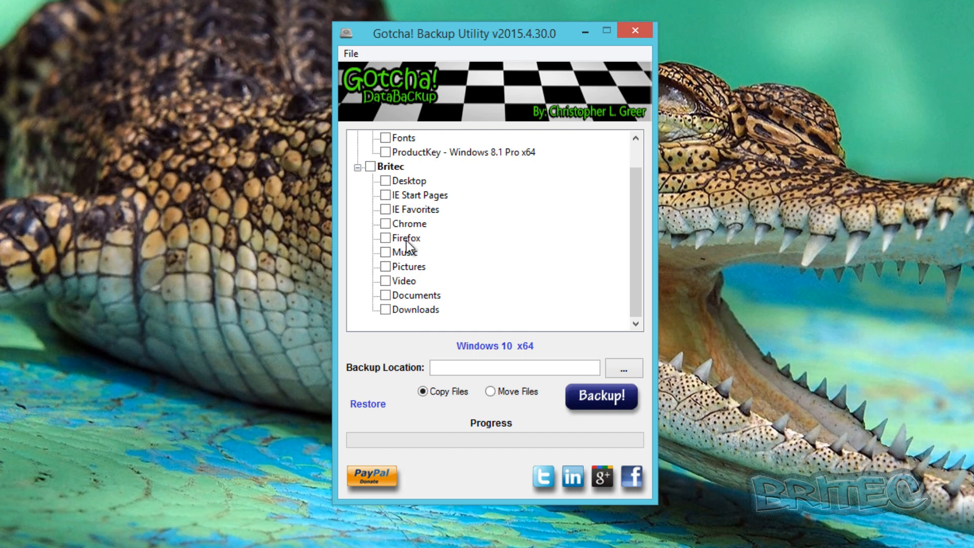
pyautogui.moveTo(391, 167)
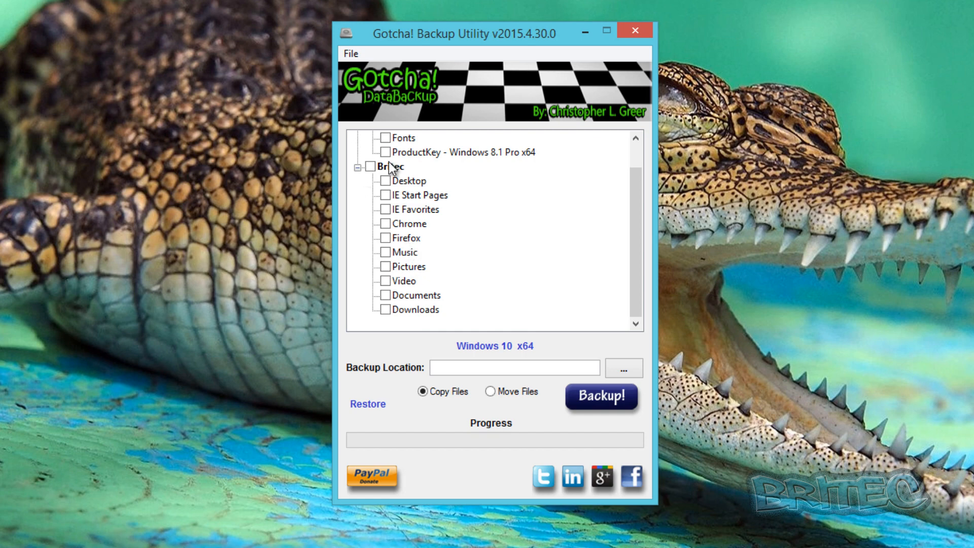
# Tick the user profile node so Desktop, browsers, Music, Pictures, Documents and Downloads are all checked
pyautogui.click(371, 166)
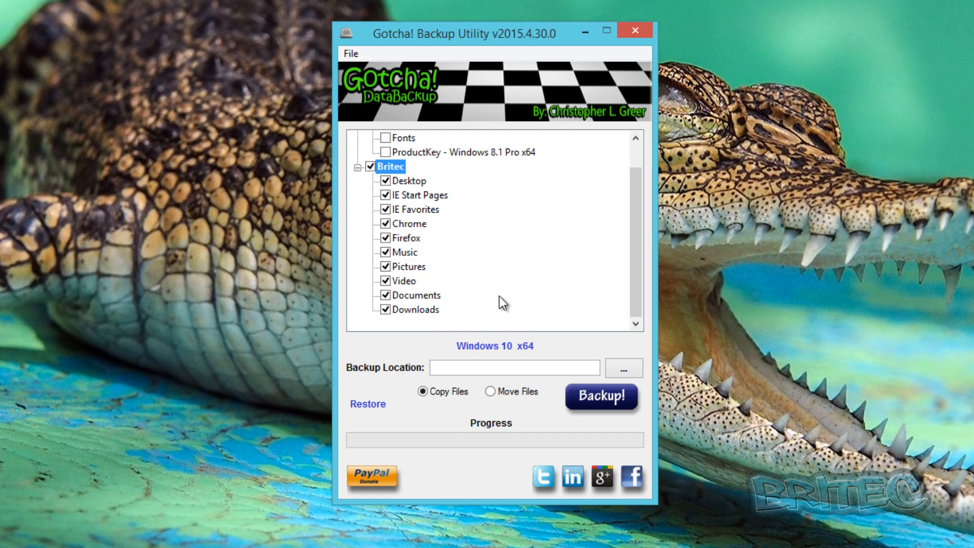
pyautogui.moveTo(425, 265)
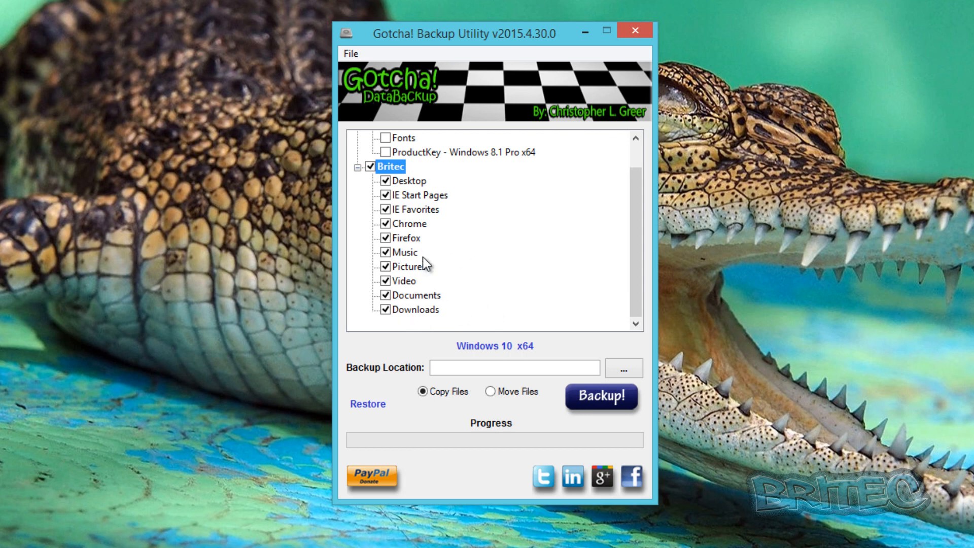
pyautogui.moveTo(401, 320)
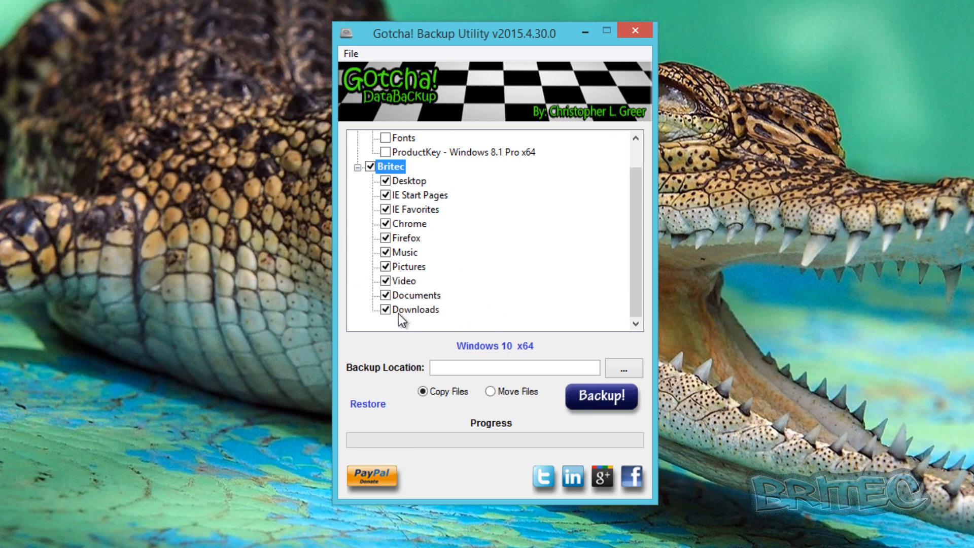
pyautogui.moveTo(389, 326)
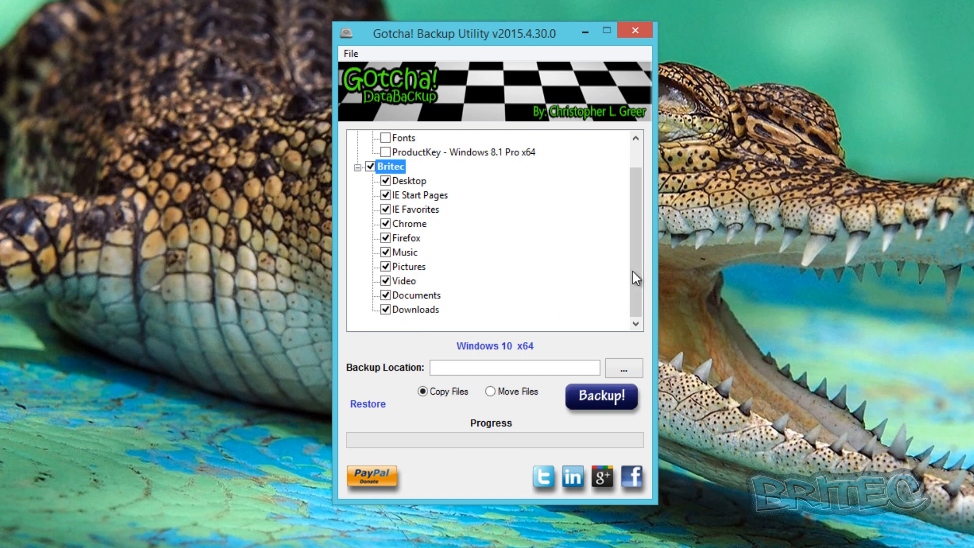
pyautogui.moveTo(435, 267)
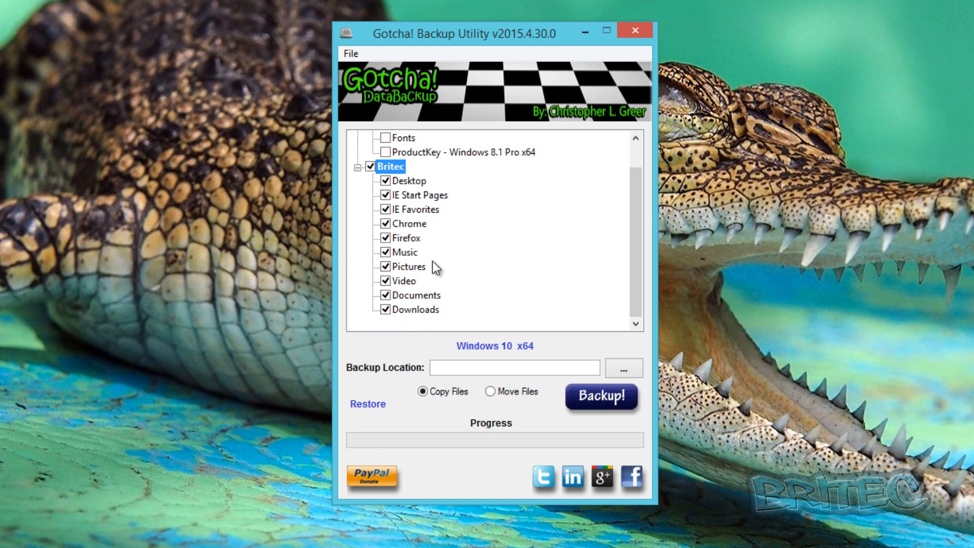
pyautogui.moveTo(646, 289)
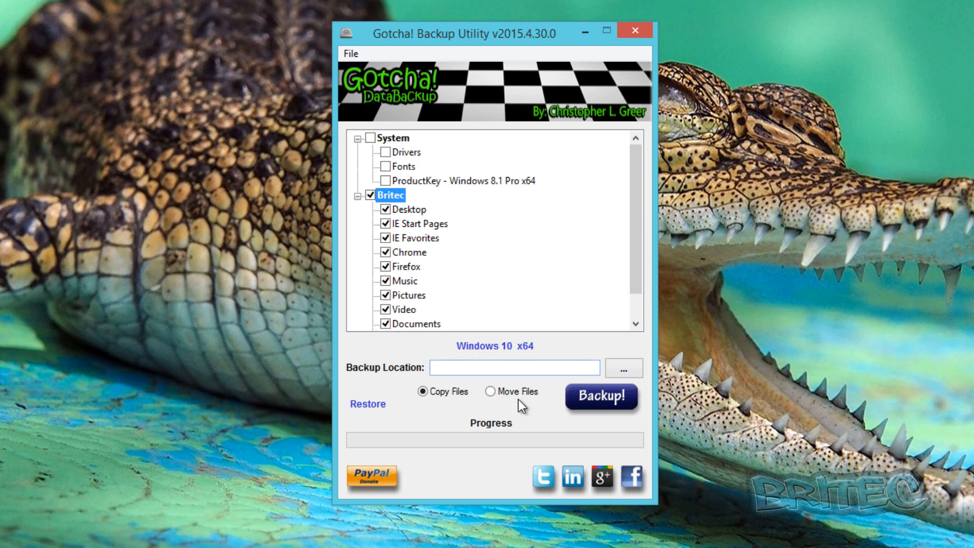
pyautogui.moveTo(443, 392)
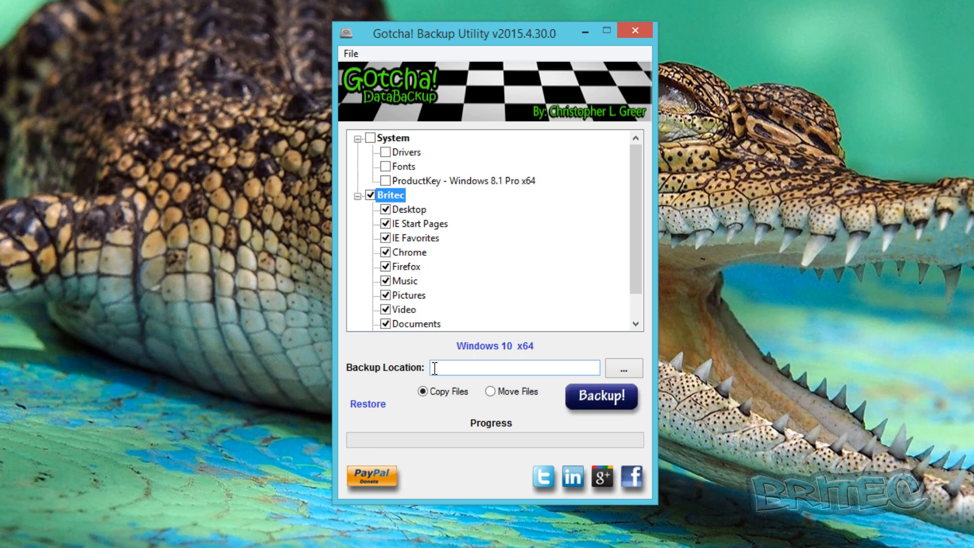
# Browse and select F:\Gotcha Backup as the backup destination, keeping files set to copy
pyautogui.click(624, 367)
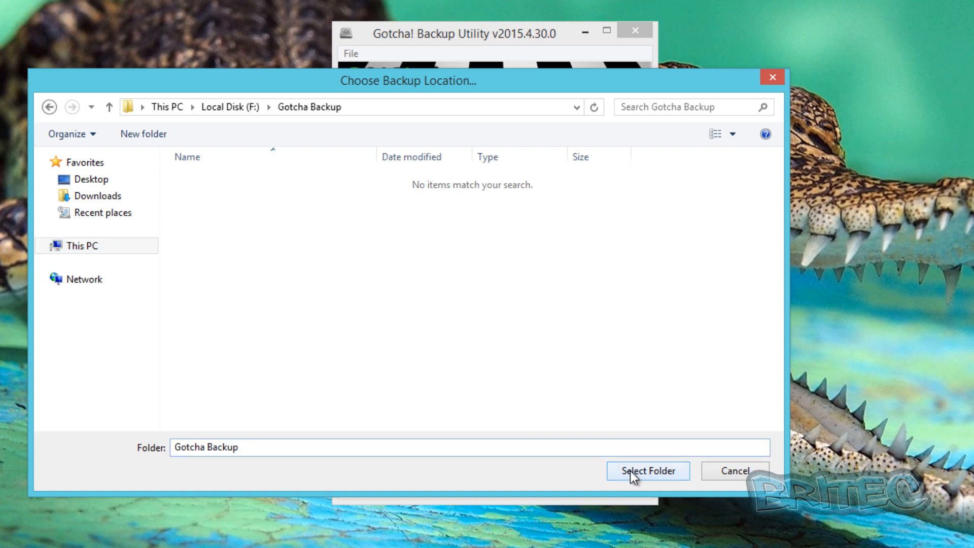
pyautogui.click(647, 470)
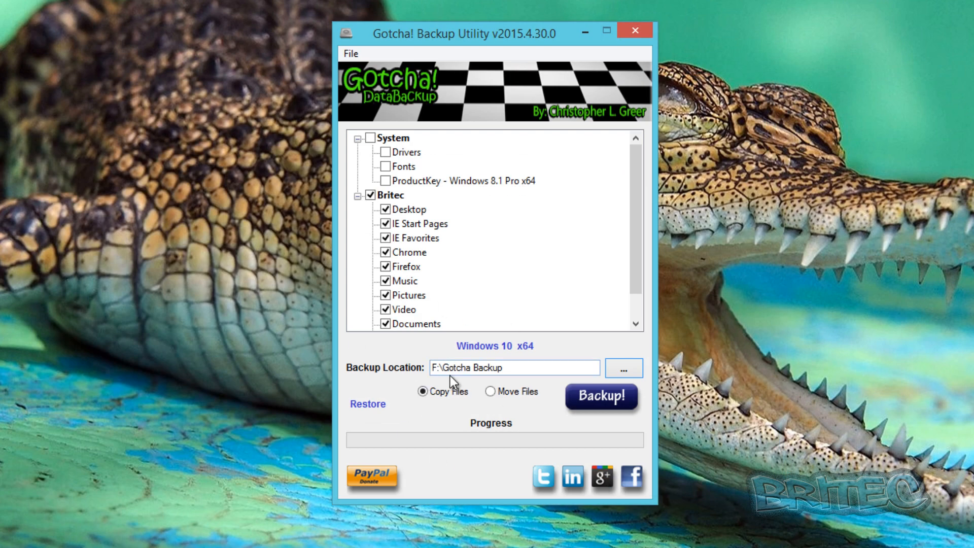
pyautogui.moveTo(515, 367)
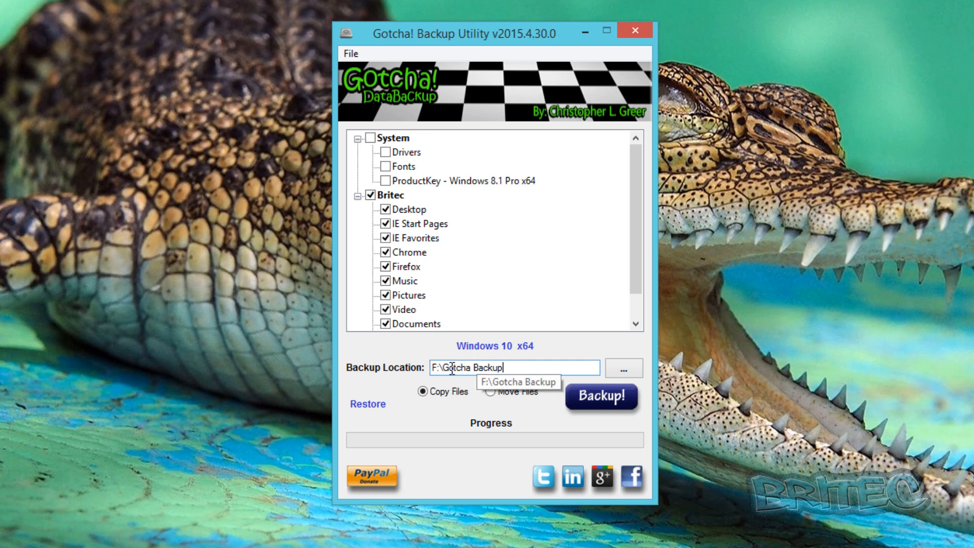
pyautogui.moveTo(452, 371)
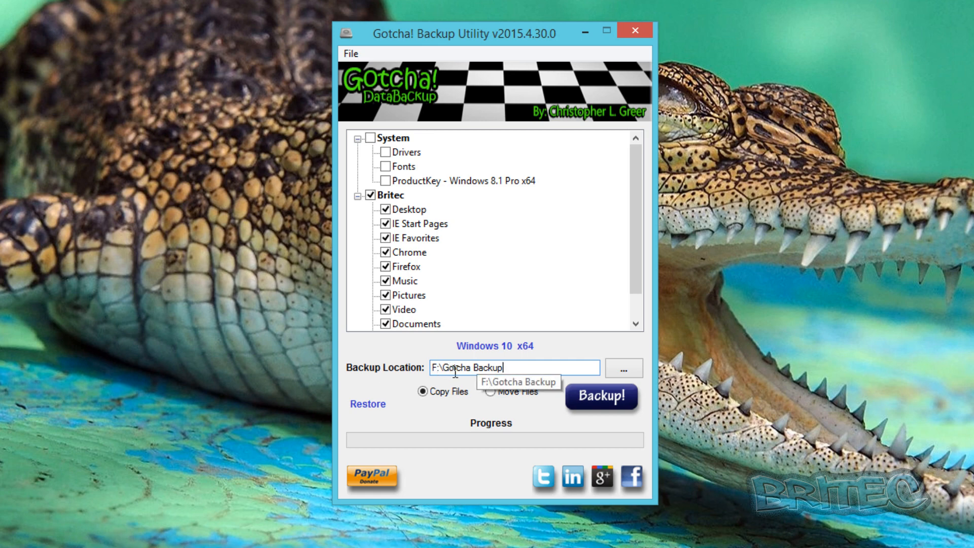
pyautogui.moveTo(351, 185)
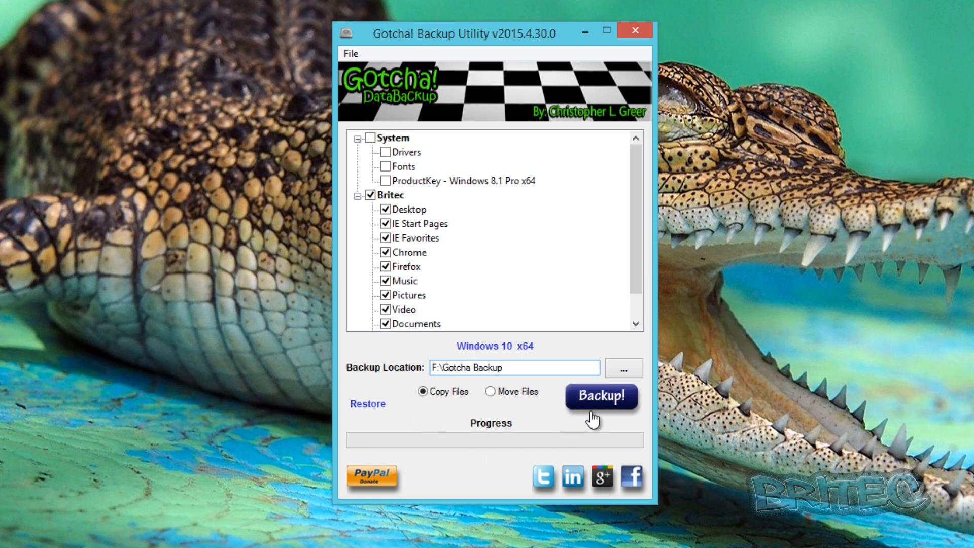
pyautogui.moveTo(425, 258)
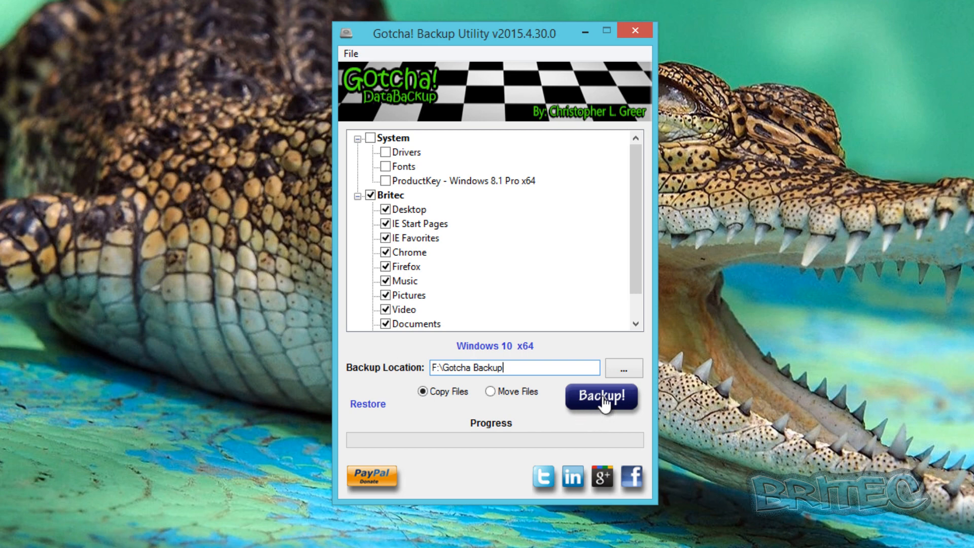
pyautogui.moveTo(415, 371)
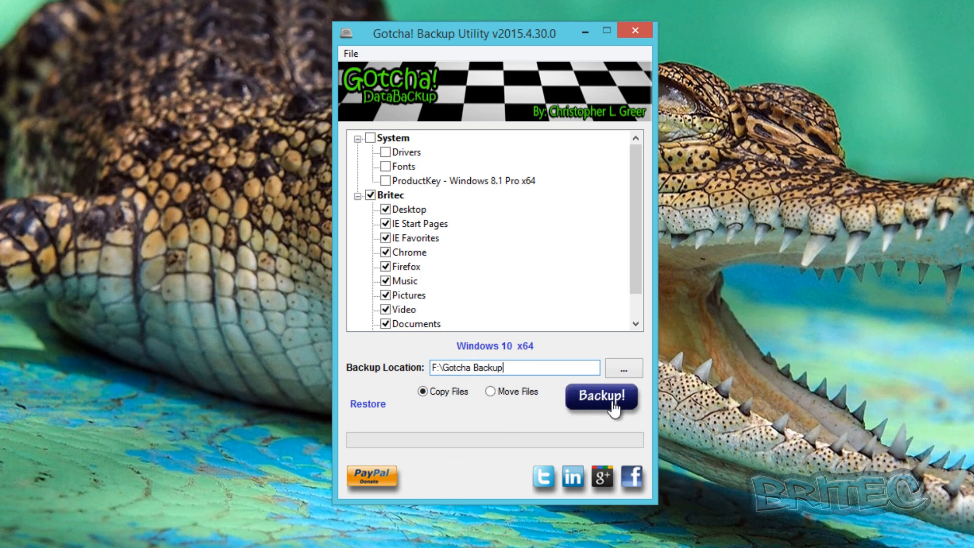
# Run the profile backup to F:\Gotcha Backup until Backup Complete, answering No to the donation prompt
pyautogui.click(600, 397)
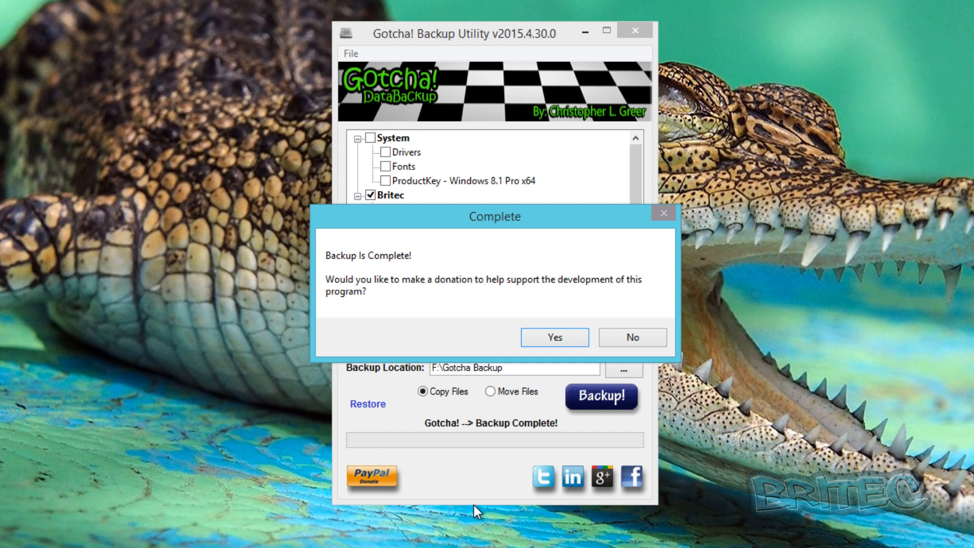
pyautogui.moveTo(397, 298)
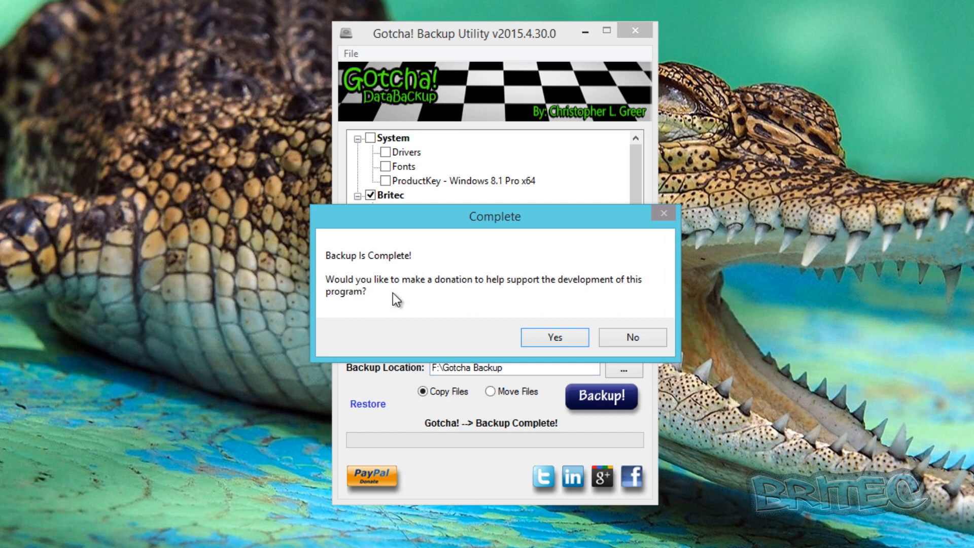
pyautogui.moveTo(547, 292)
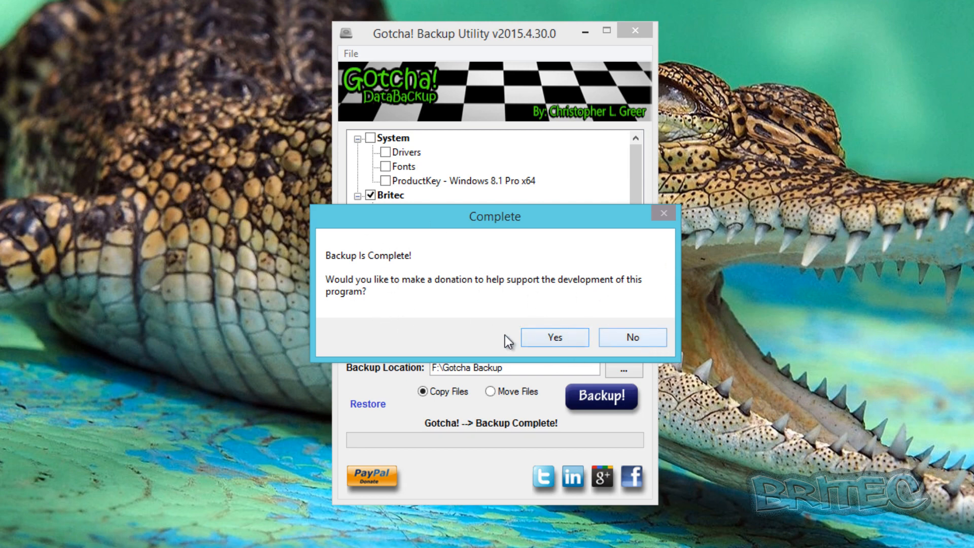
pyautogui.click(632, 337)
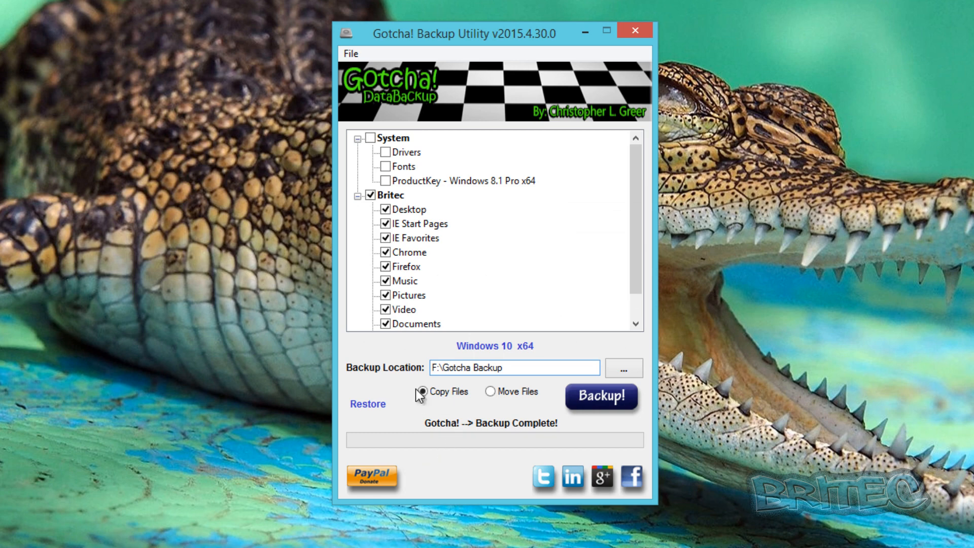
pyautogui.click(504, 367)
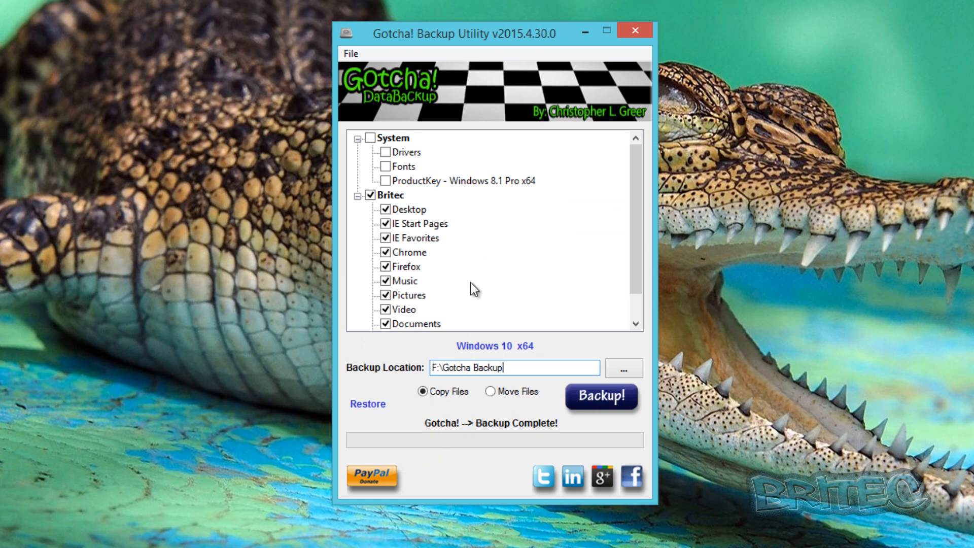
pyautogui.moveTo(497, 290)
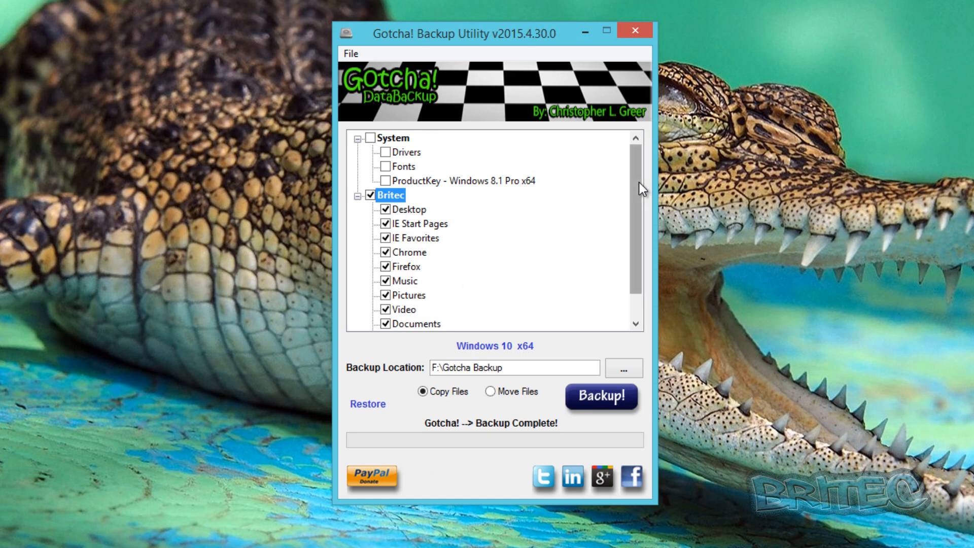
pyautogui.scroll(-3)
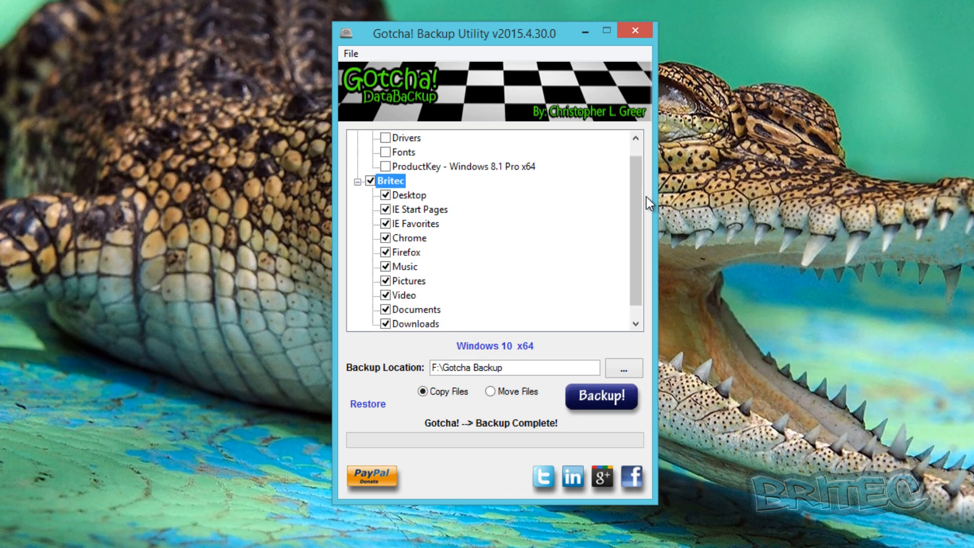
pyautogui.moveTo(503, 158)
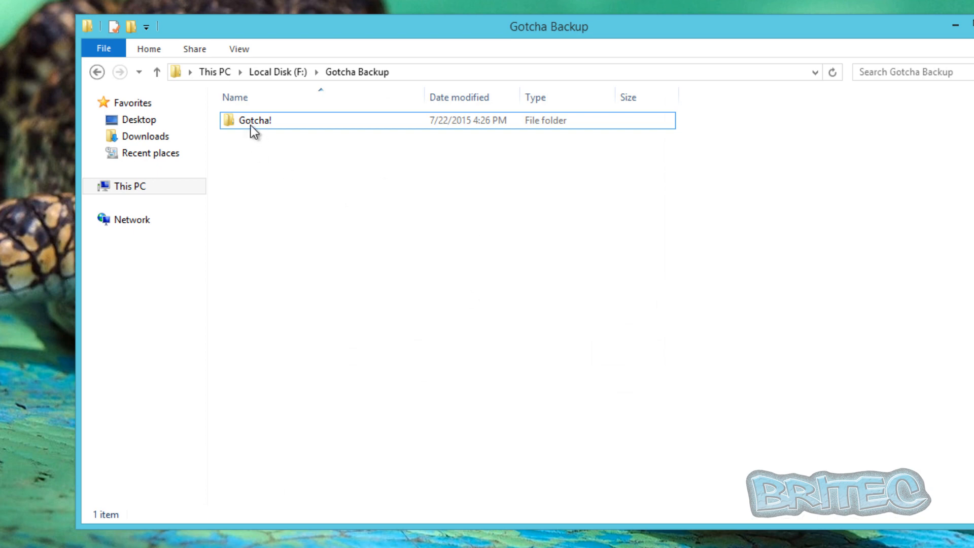
# Drill into Gotcha!, 2015-07-22, Profiles and the saved profile folder to confirm the backup contents
pyautogui.click(252, 120)
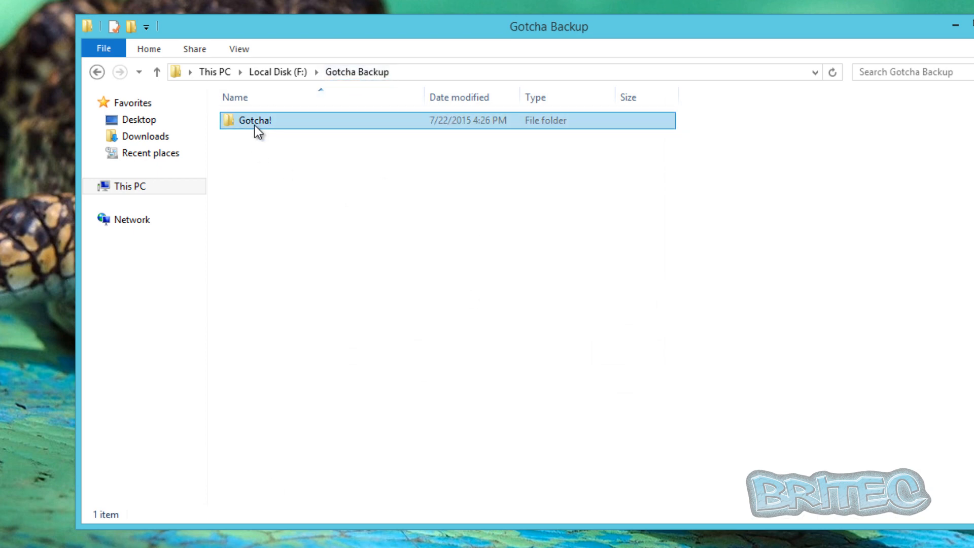
pyautogui.doubleClick(252, 121)
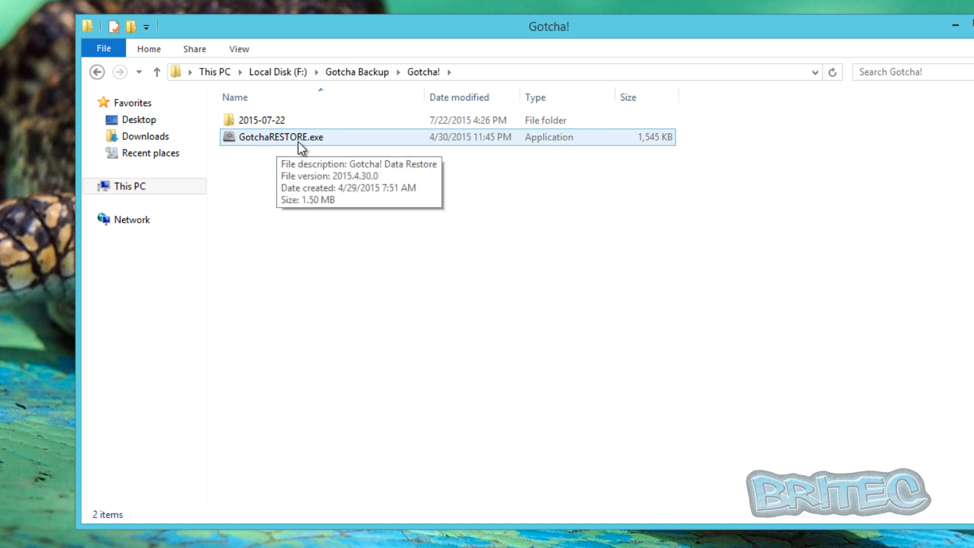
pyautogui.moveTo(272, 149)
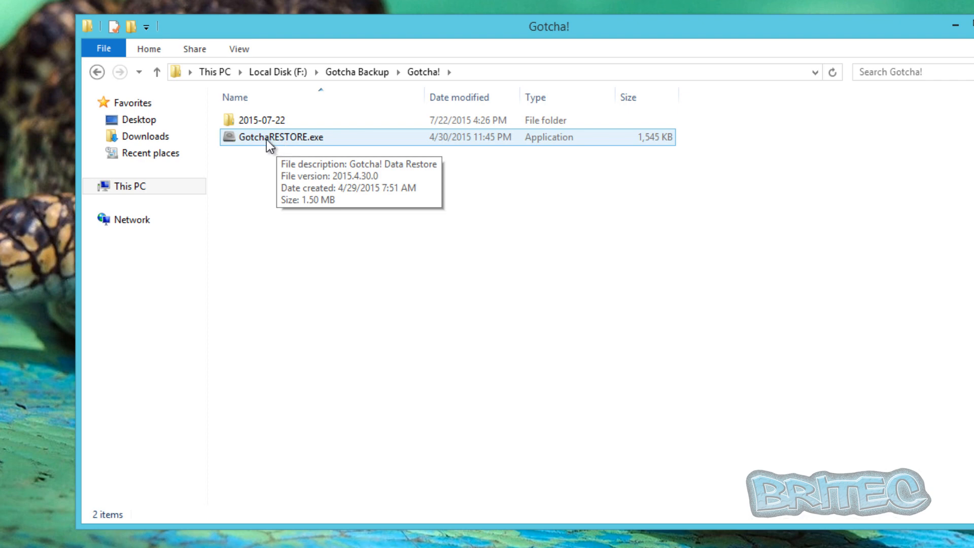
pyautogui.doubleClick(261, 120)
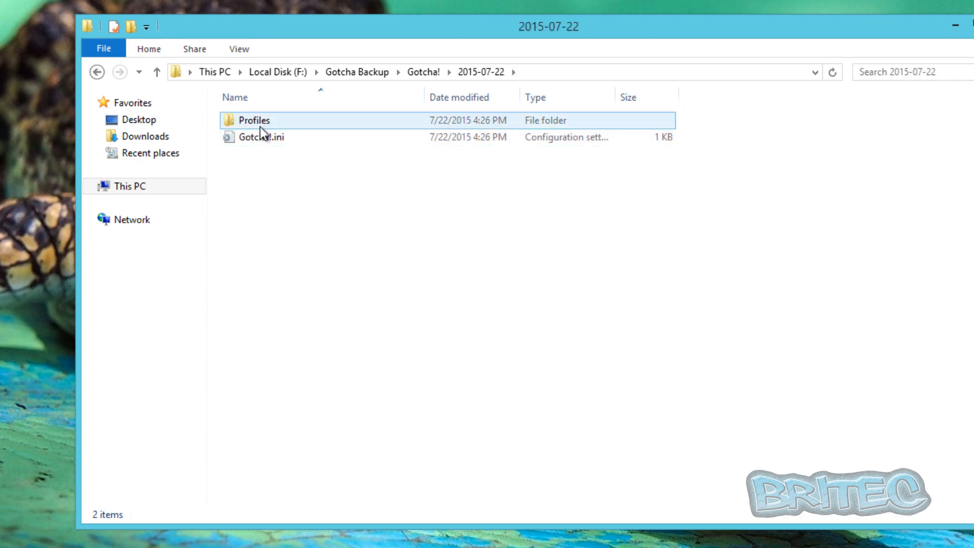
pyautogui.doubleClick(251, 120)
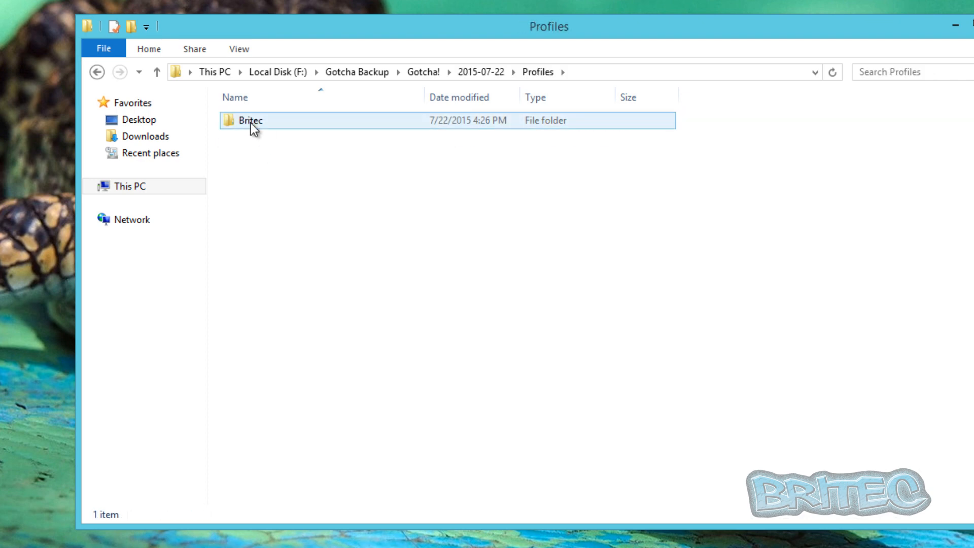
pyautogui.doubleClick(251, 120)
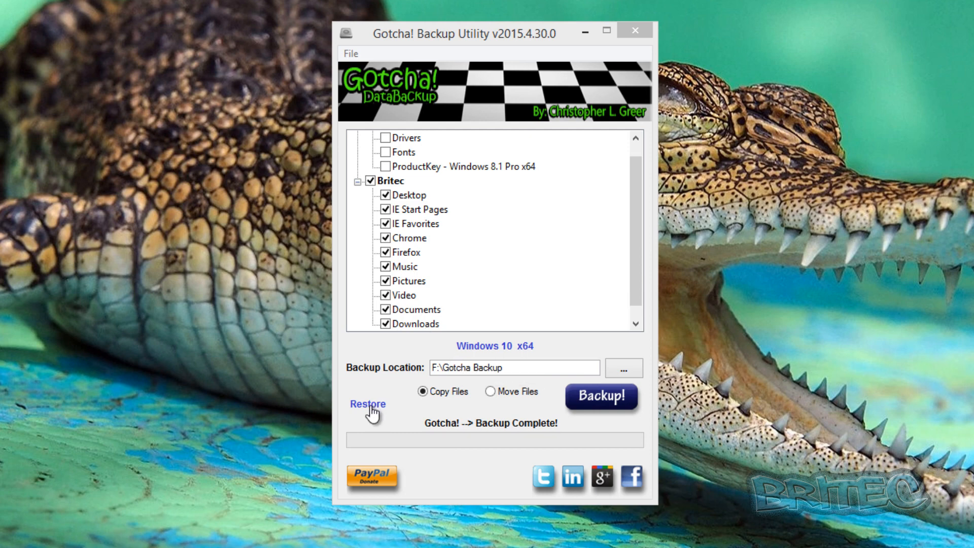
# Start a restore and navigate the folder picker into F:\Gotcha Backup\Gotcha! toward the 2015-07-22 backup
pyautogui.click(623, 367)
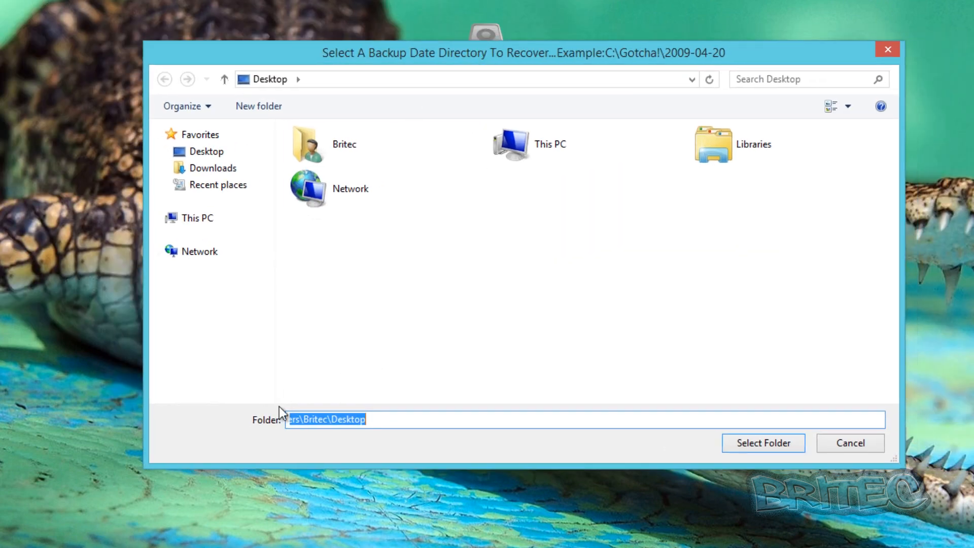
pyautogui.click(196, 217)
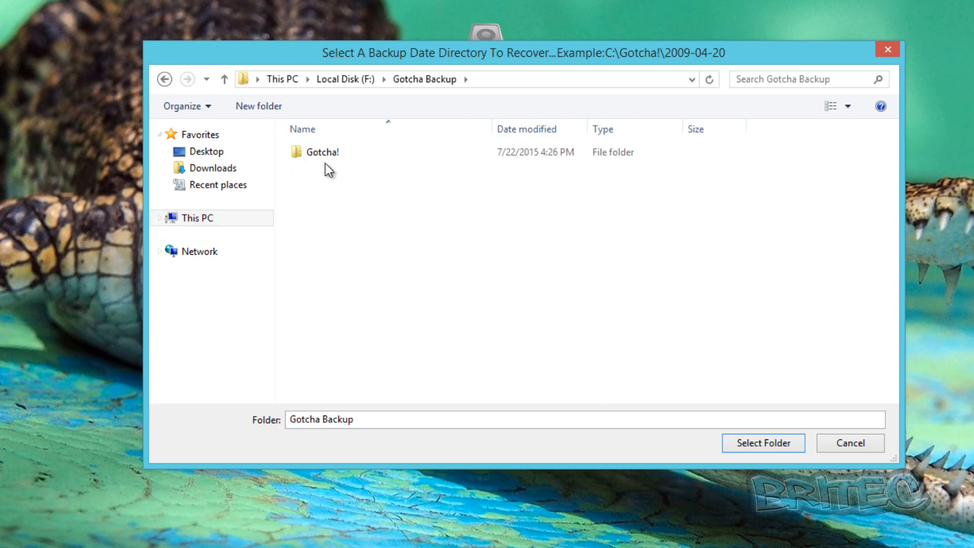
pyautogui.doubleClick(320, 151)
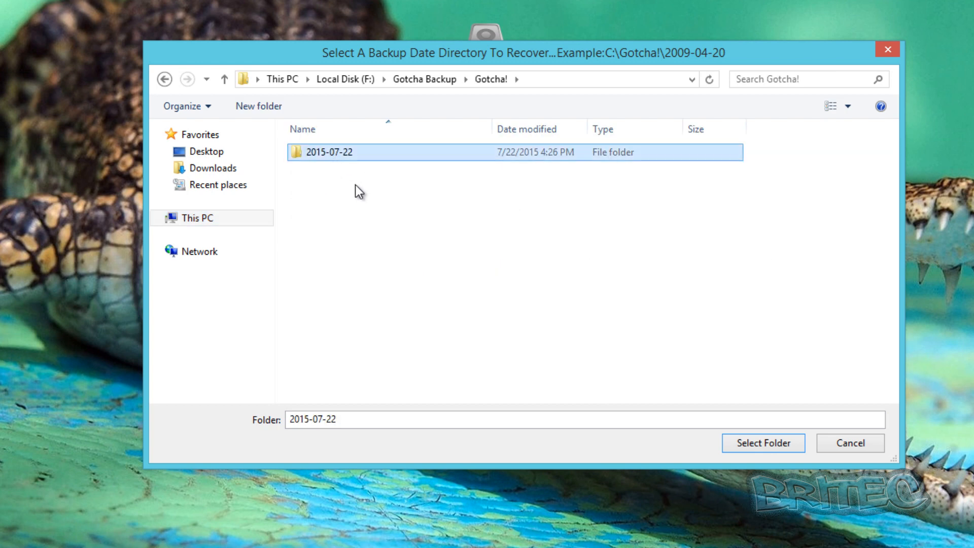
pyautogui.moveTo(382, 225)
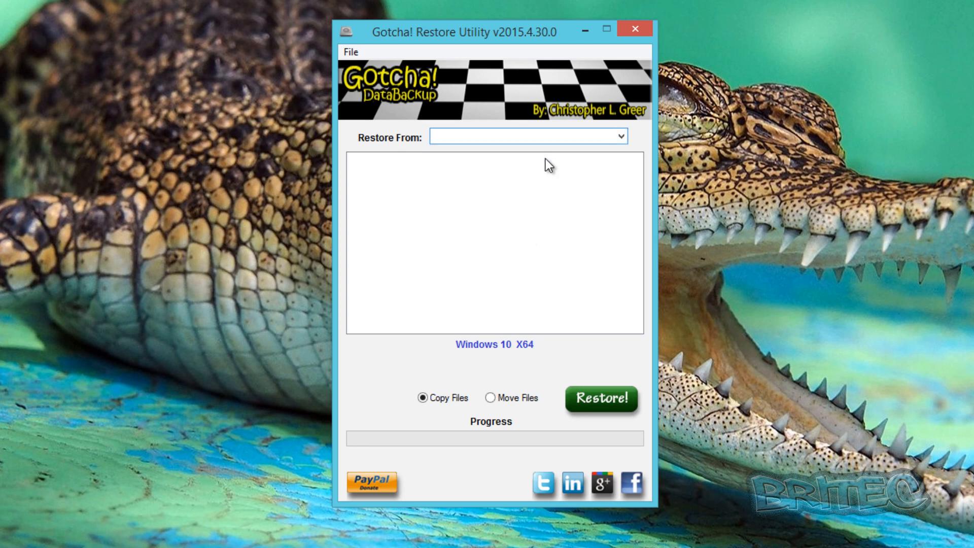
# Choose the backed-up profile as the restore source and tick its root so every item is selected
pyautogui.click(528, 136)
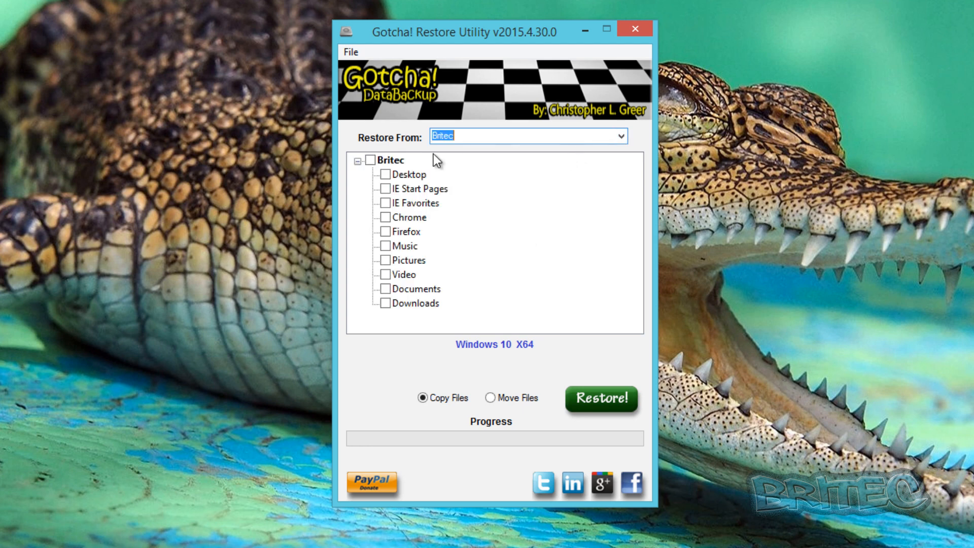
pyautogui.click(364, 159)
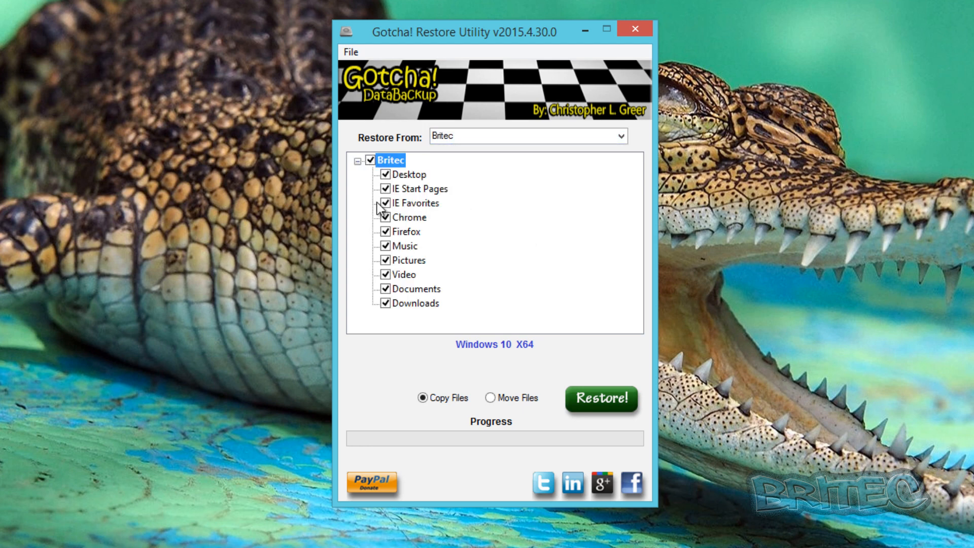
pyautogui.moveTo(483, 424)
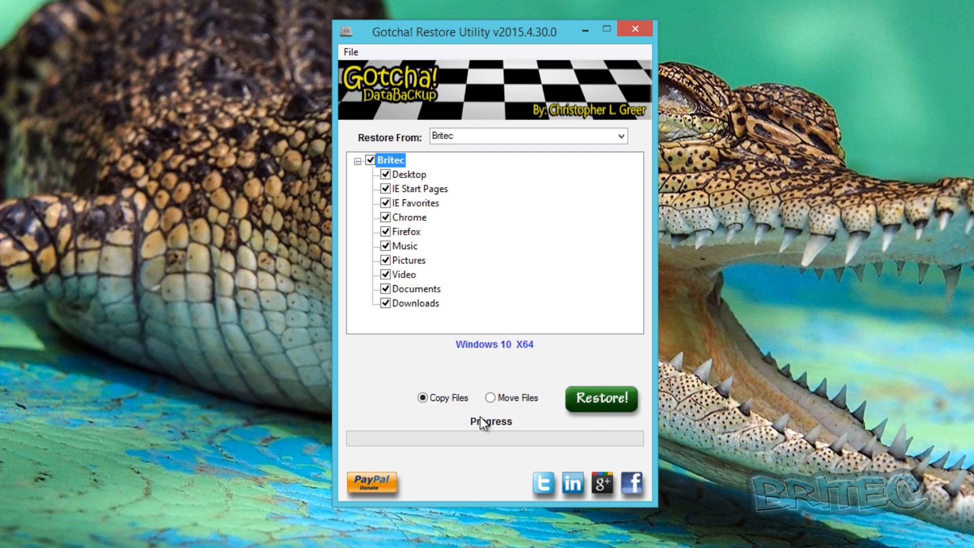
pyautogui.moveTo(609, 407)
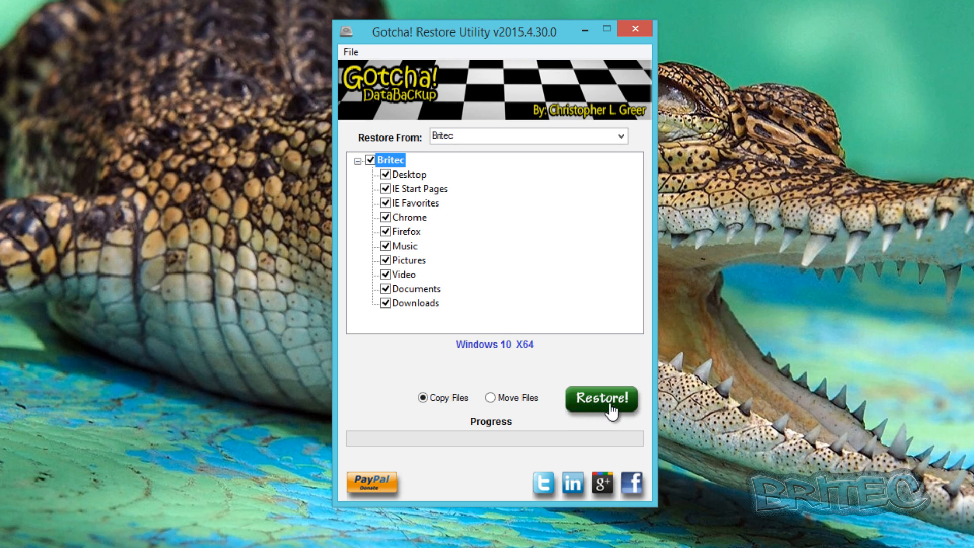
# Run the restore, allowing both registry UAC prompts and declining the donation, until Restoration Complete
pyautogui.click(600, 399)
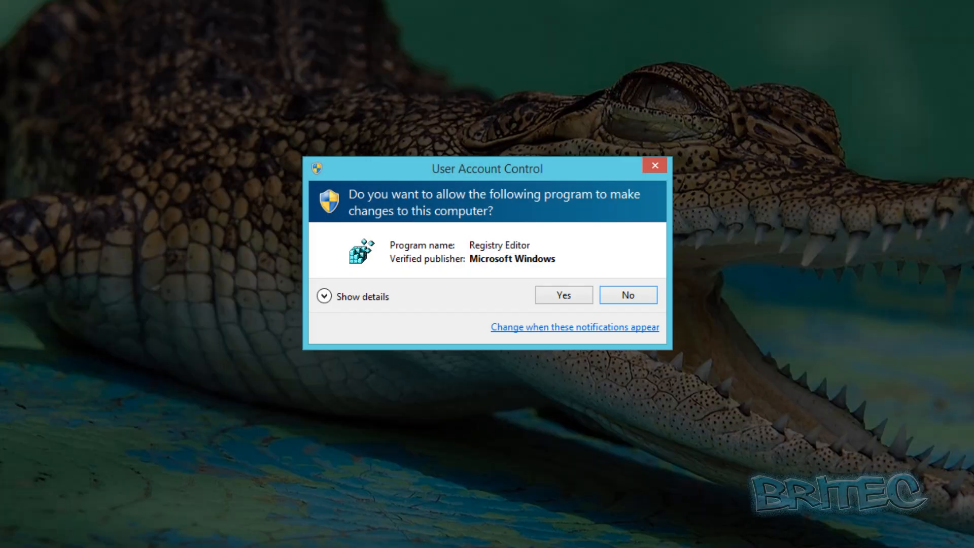
pyautogui.click(562, 294)
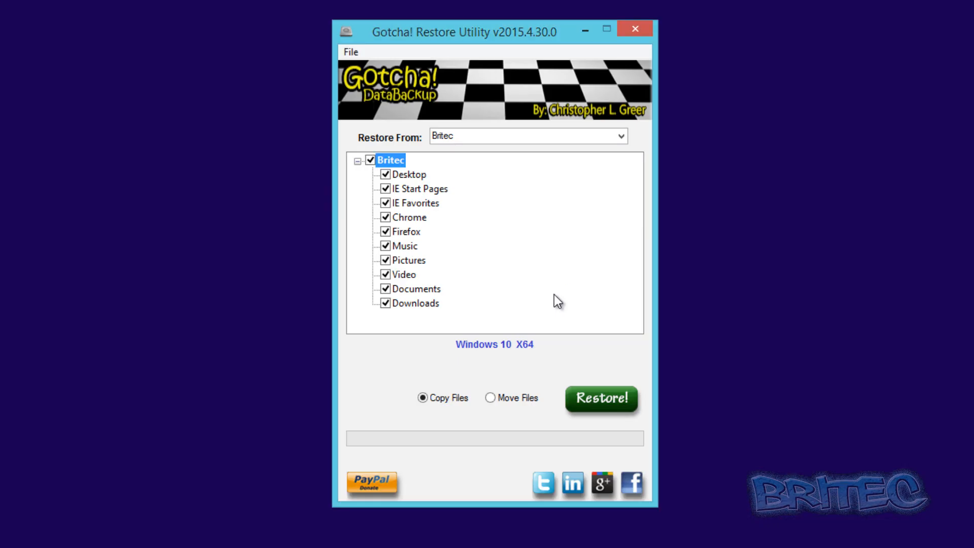
pyautogui.moveTo(493, 353)
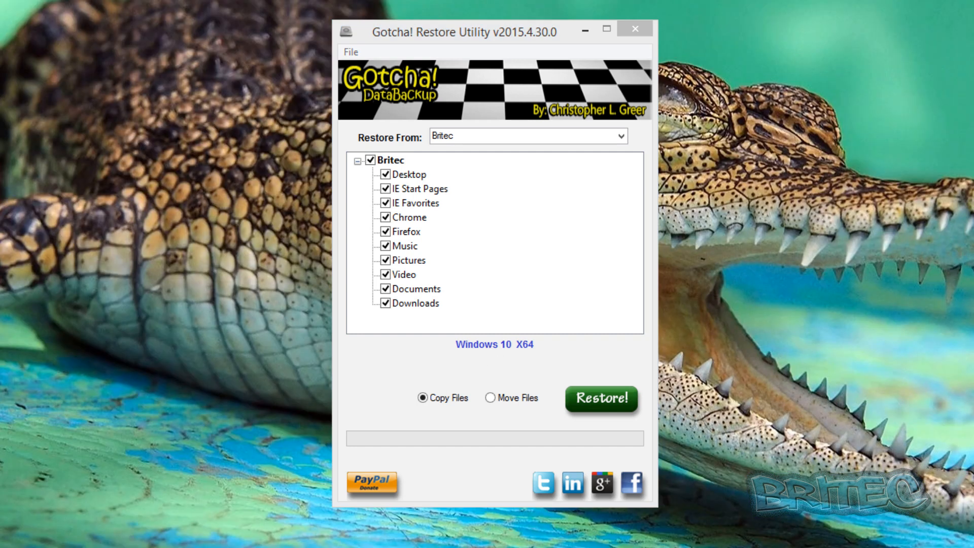
pyautogui.click(600, 400)
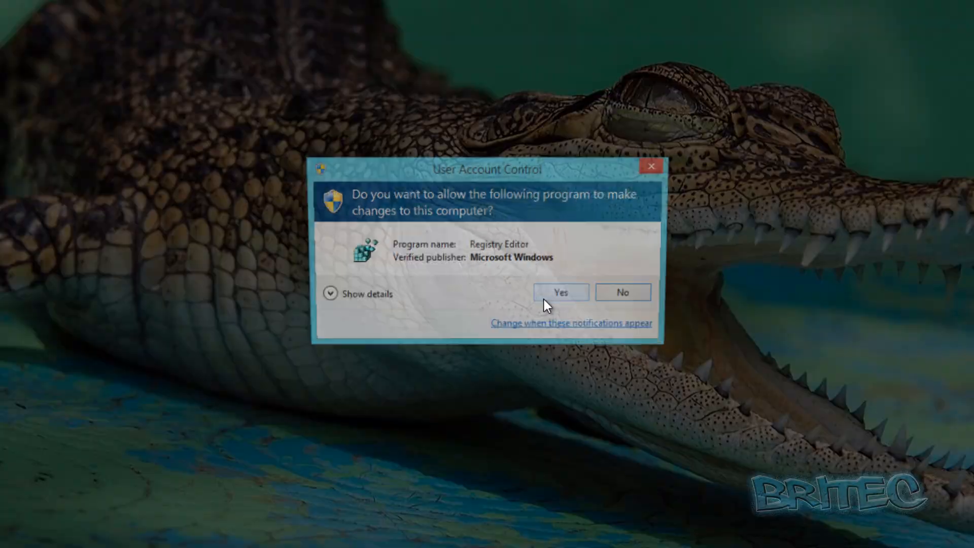
pyautogui.click(559, 293)
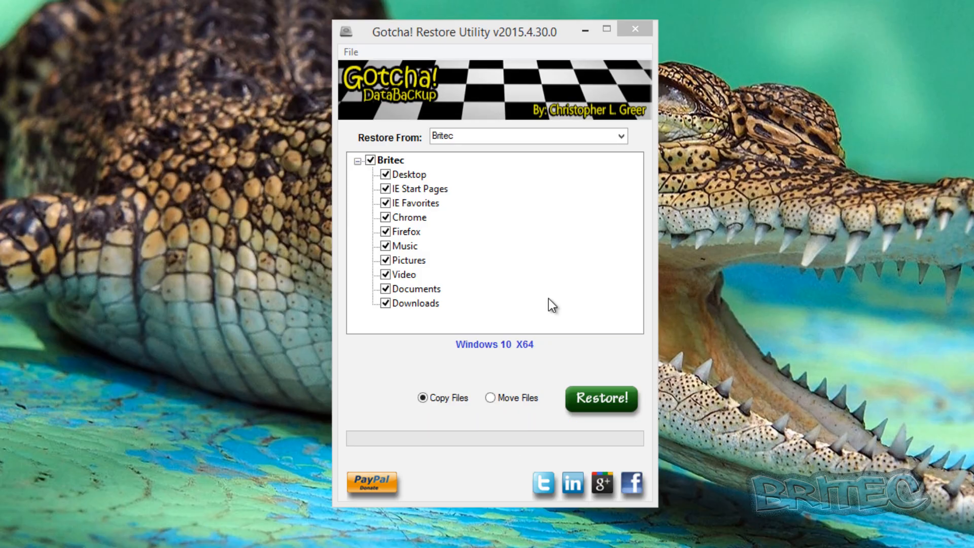
pyautogui.click(600, 400)
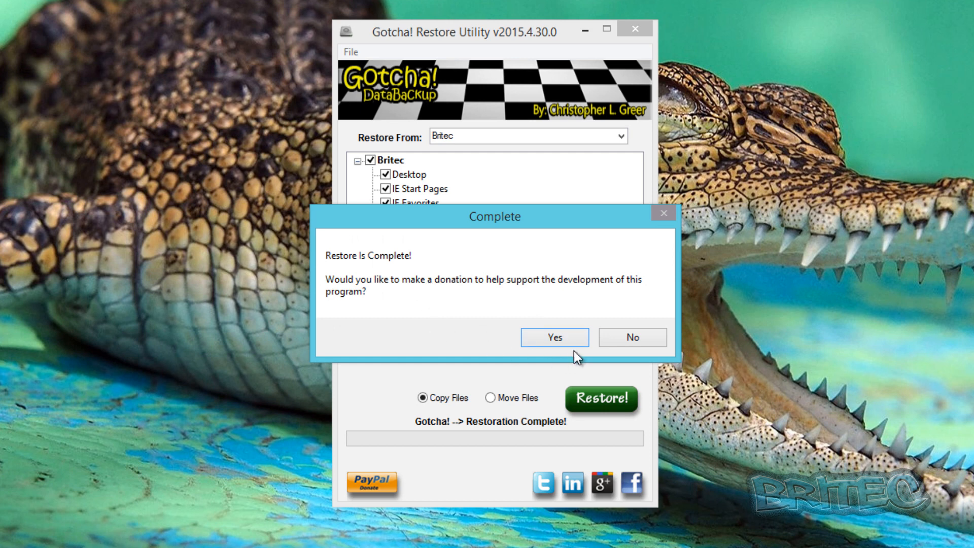
pyautogui.moveTo(519, 228)
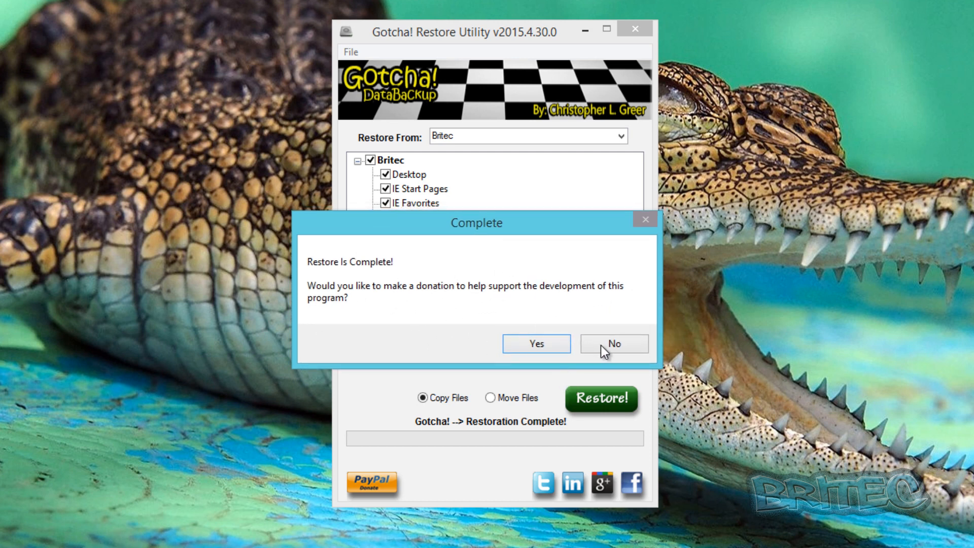
pyautogui.click(613, 345)
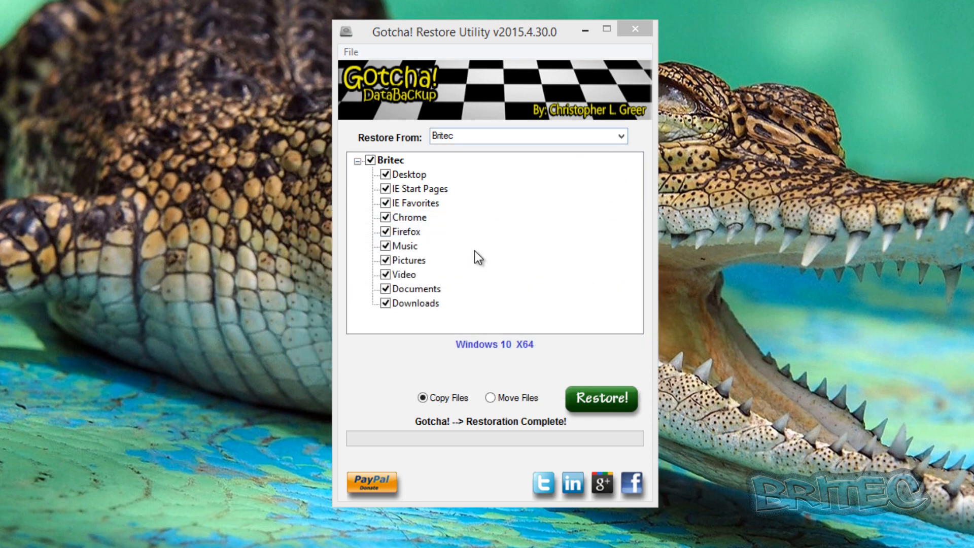
pyautogui.moveTo(561, 293)
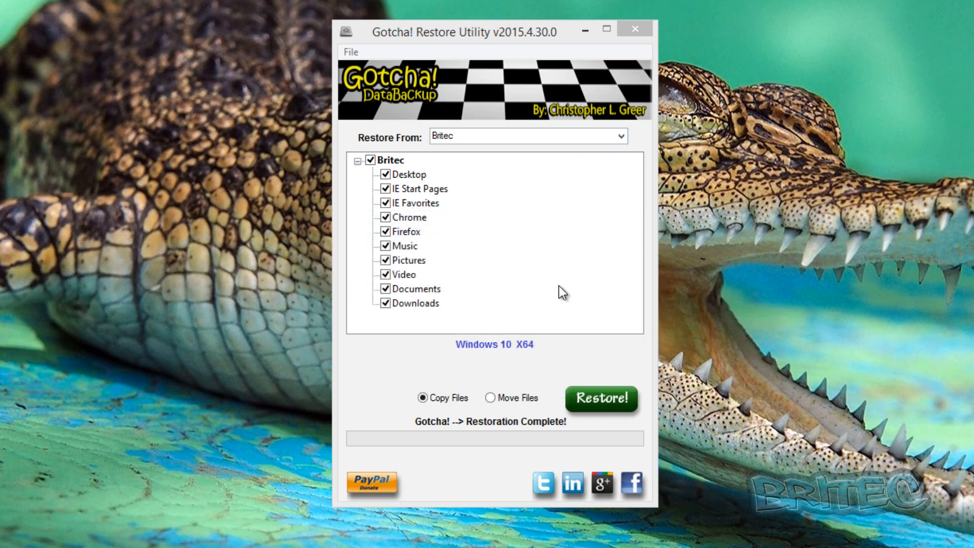
pyautogui.moveTo(407, 107)
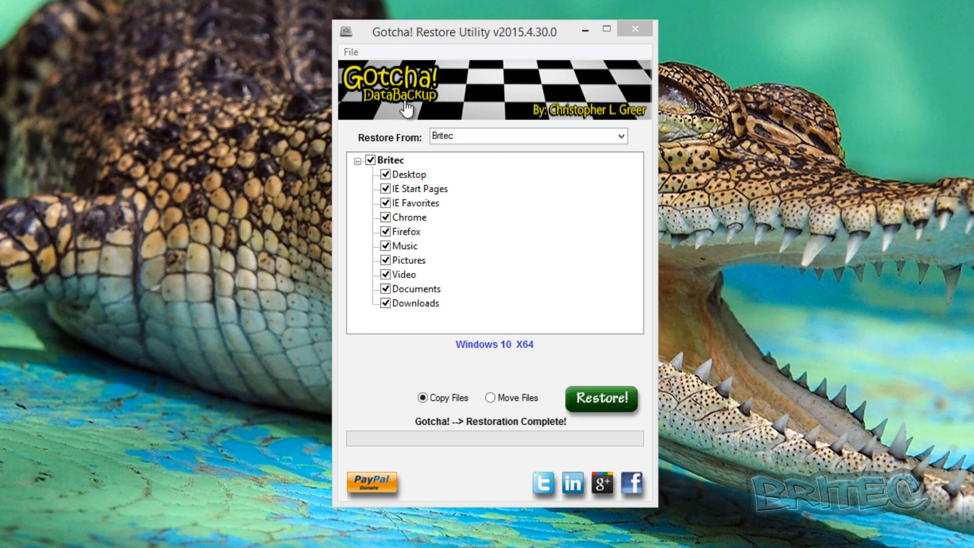
pyautogui.moveTo(671, 24)
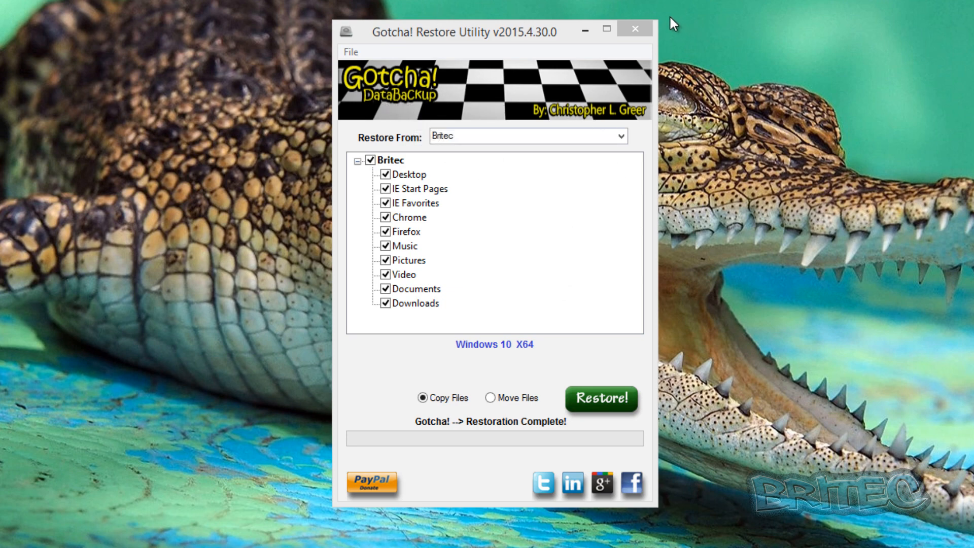
# Close the Gotcha! Restore Utility, leaving the Windows desktop showing
pyautogui.click(633, 29)
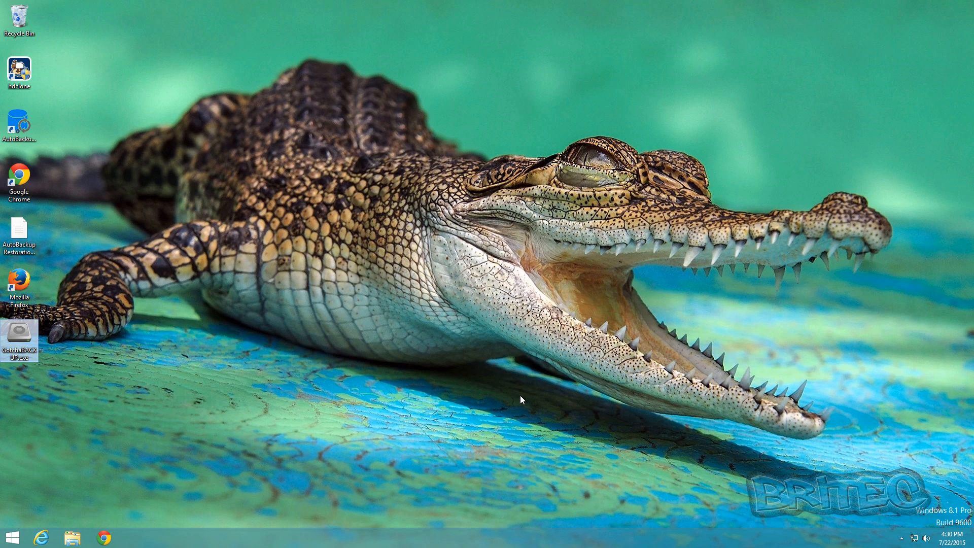
# Launch Google Chrome to the Britec Tech Support Forum homepage
pyautogui.click(89, 535)
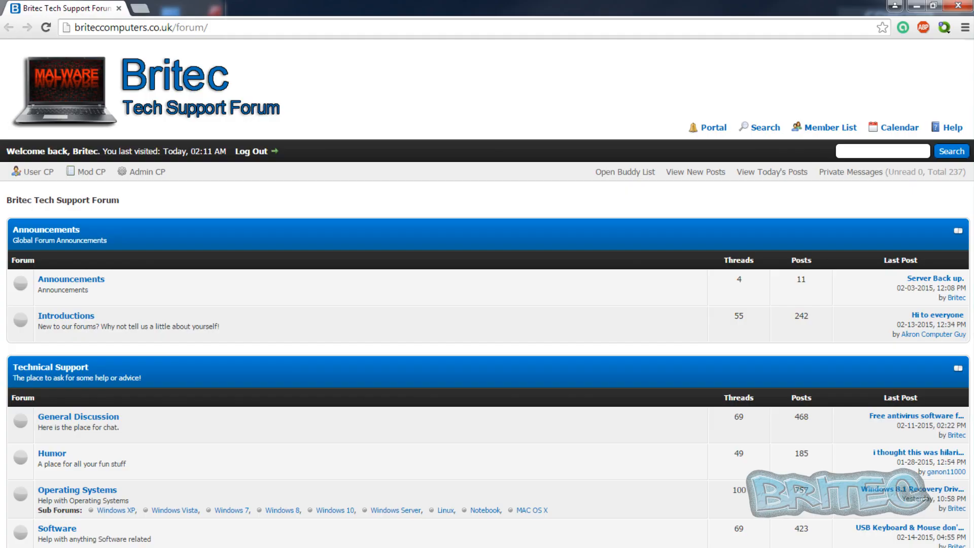